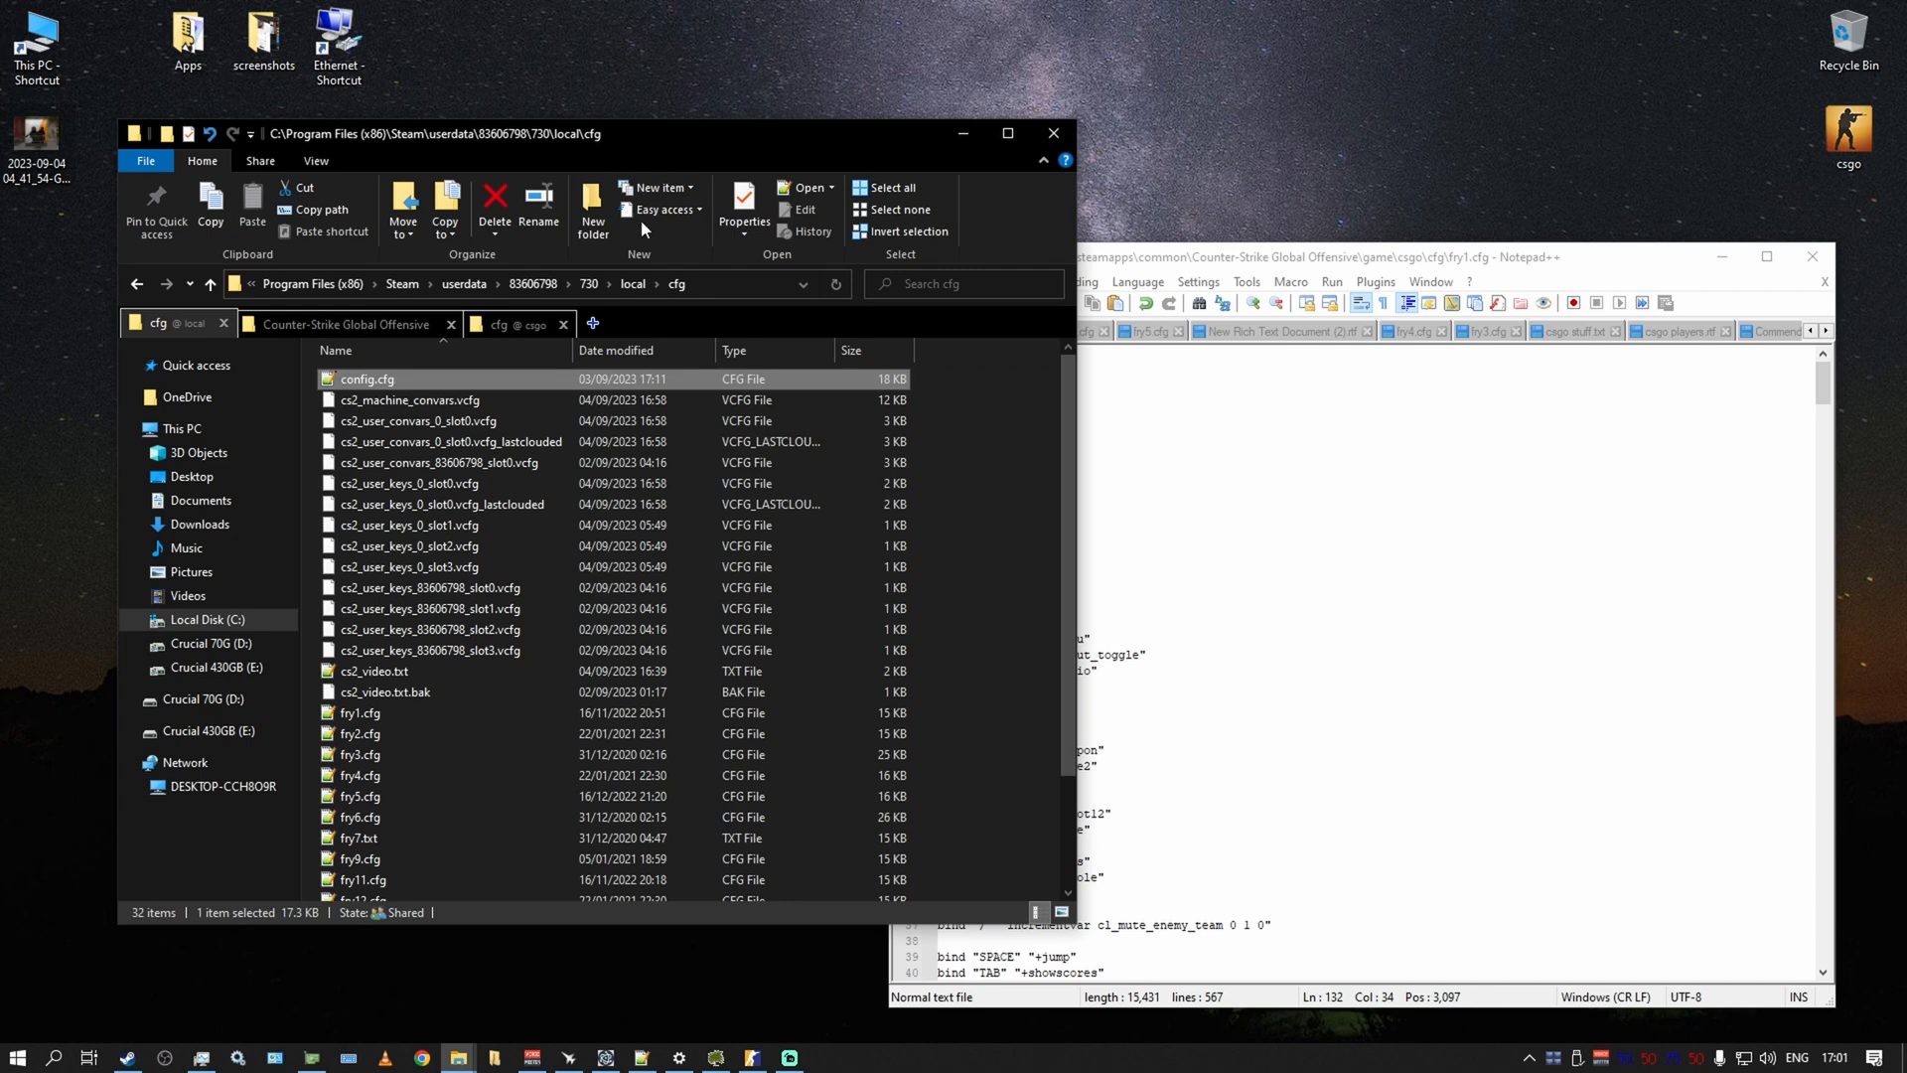
- Select fry1.cfg in the Steam userdata local cfg folder
{"action": "left_click", "coordinate": [358, 713]}
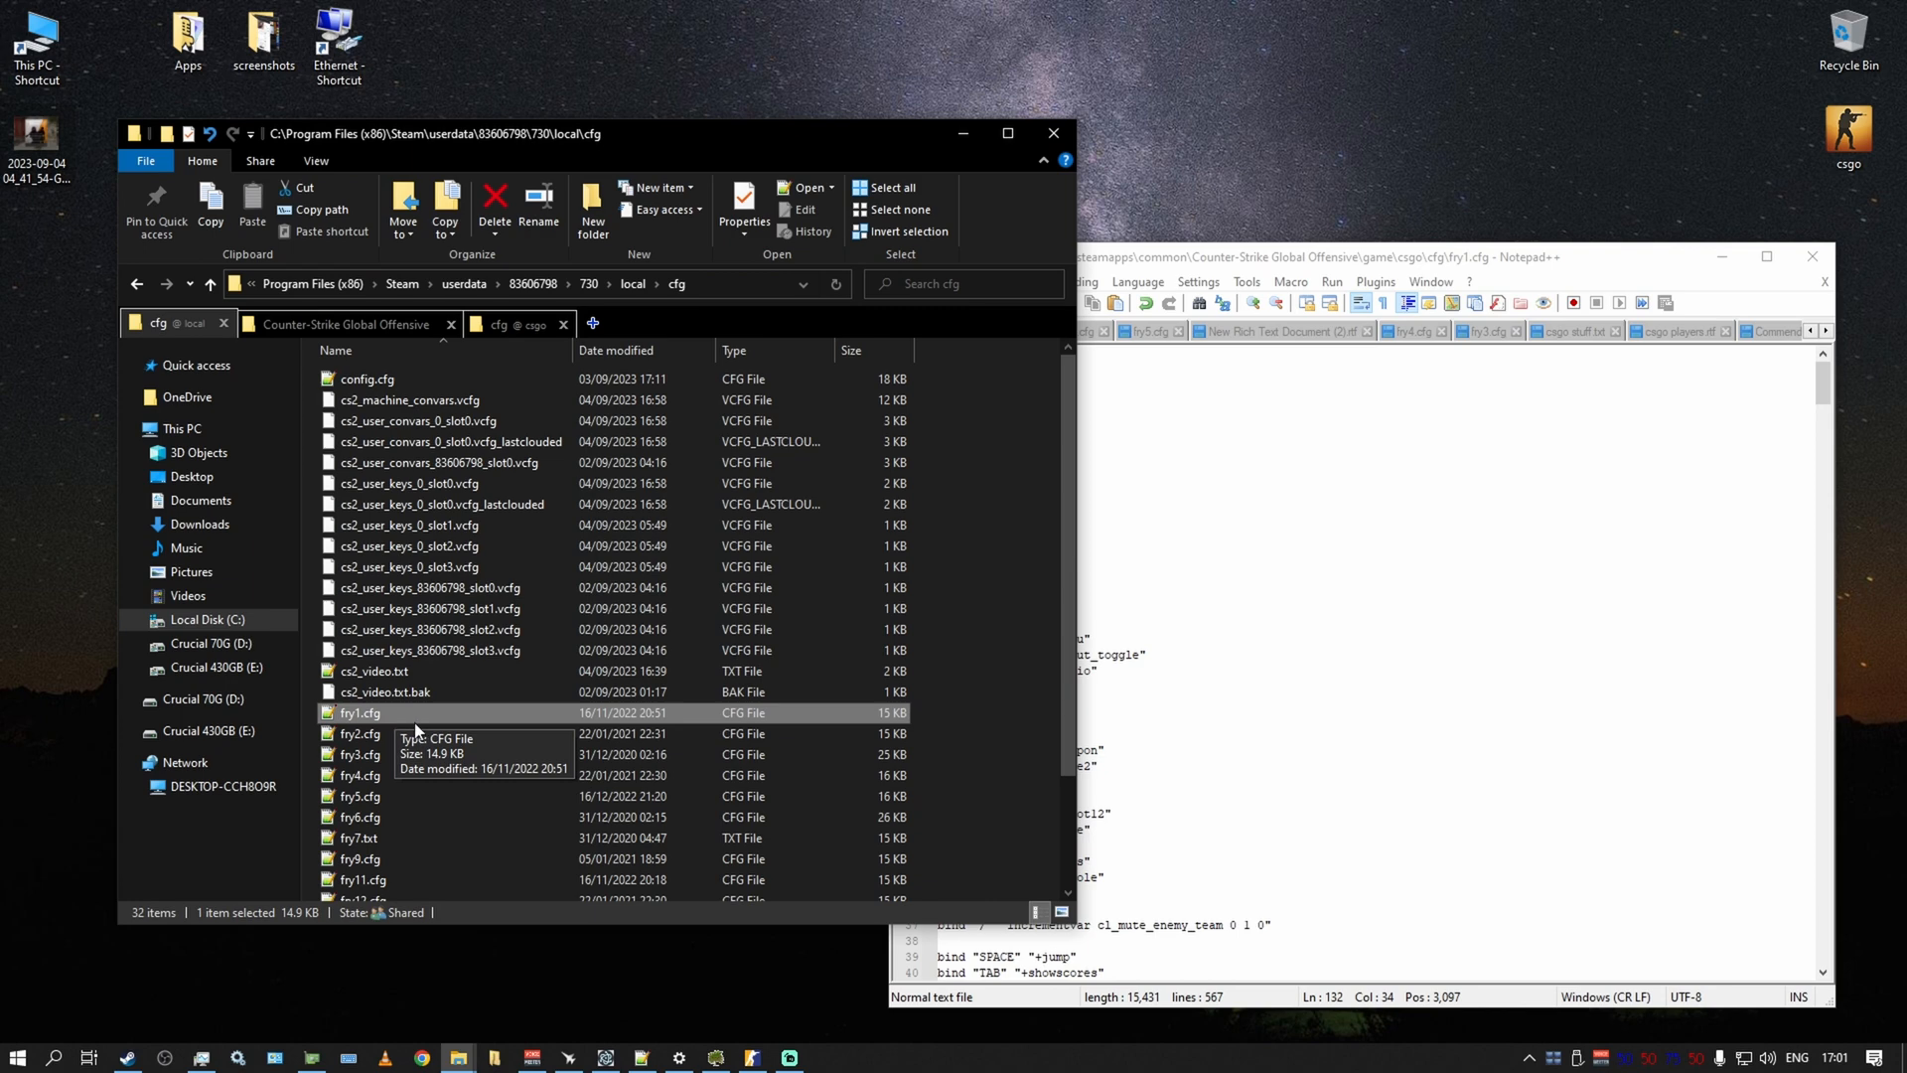
{"action": "mouse_move", "coordinate": [438, 724]}
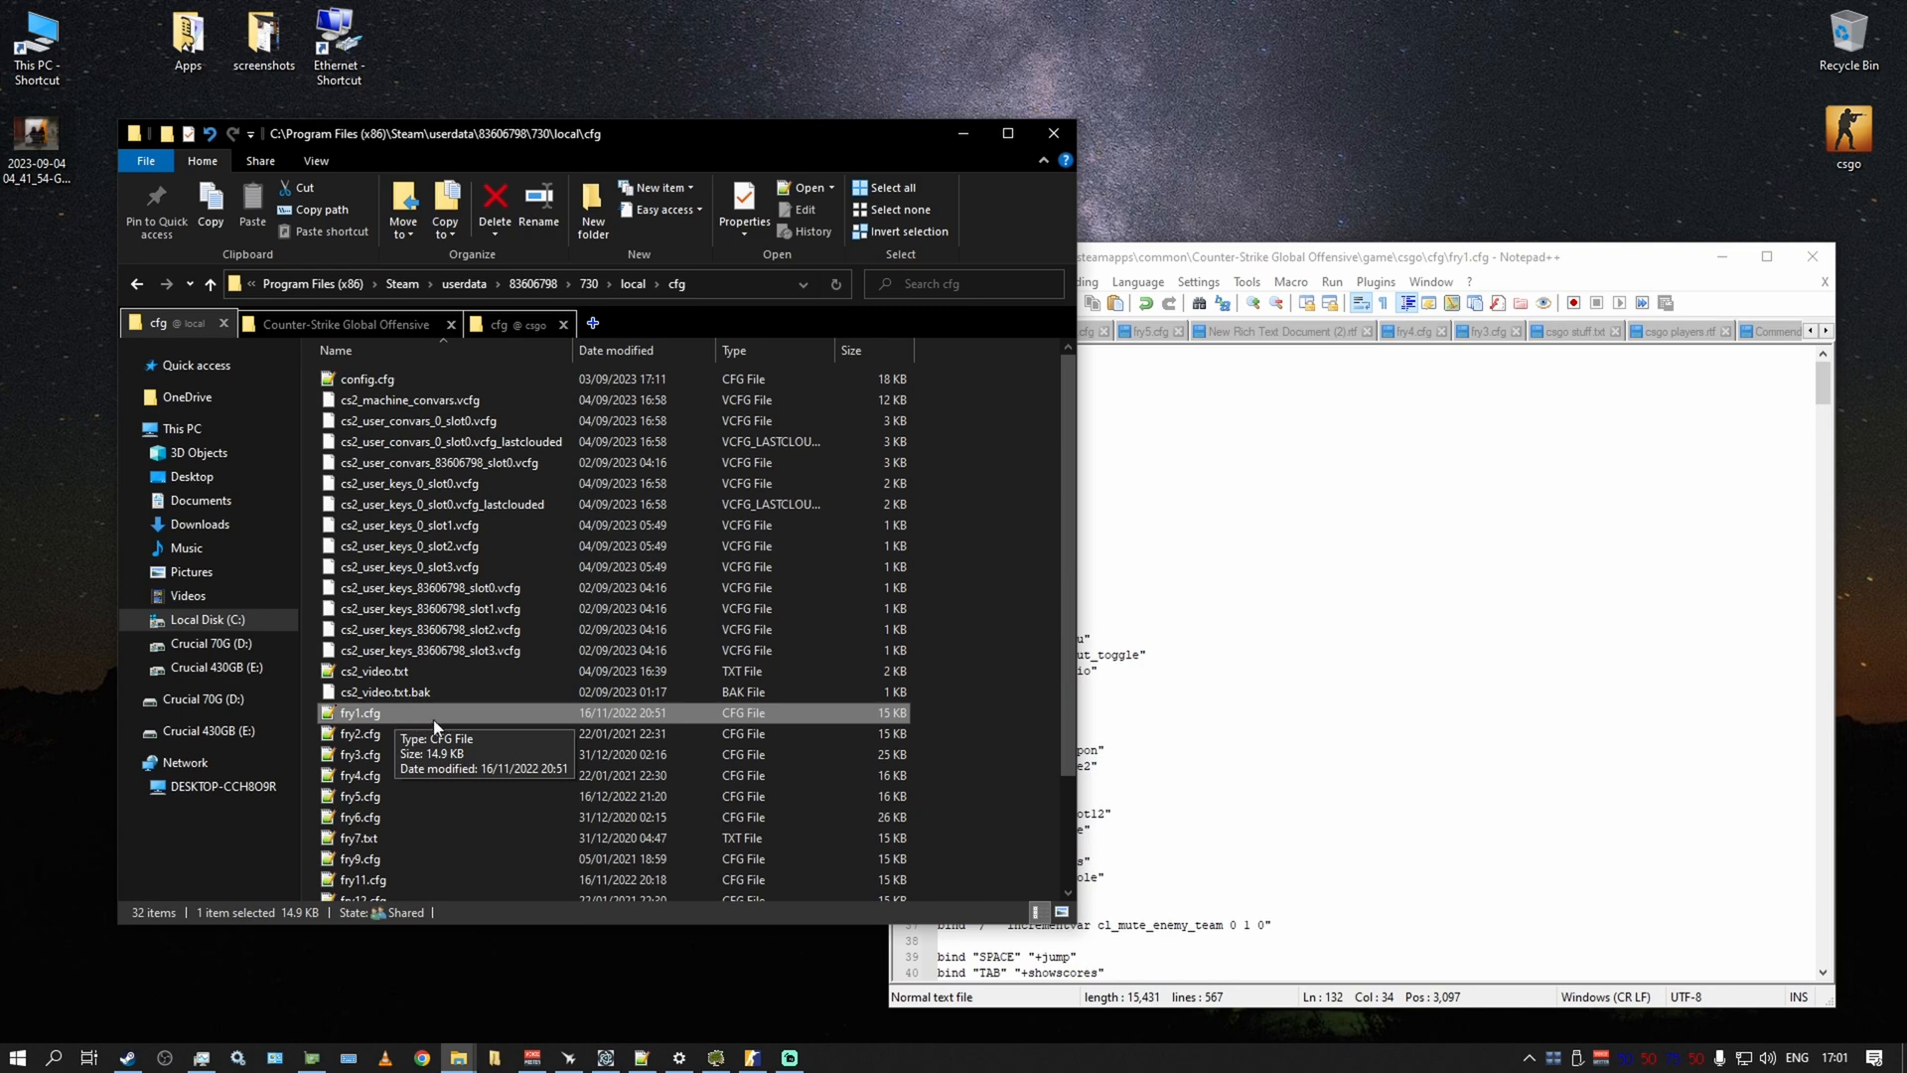
{"action": "mouse_move", "coordinate": [386, 721]}
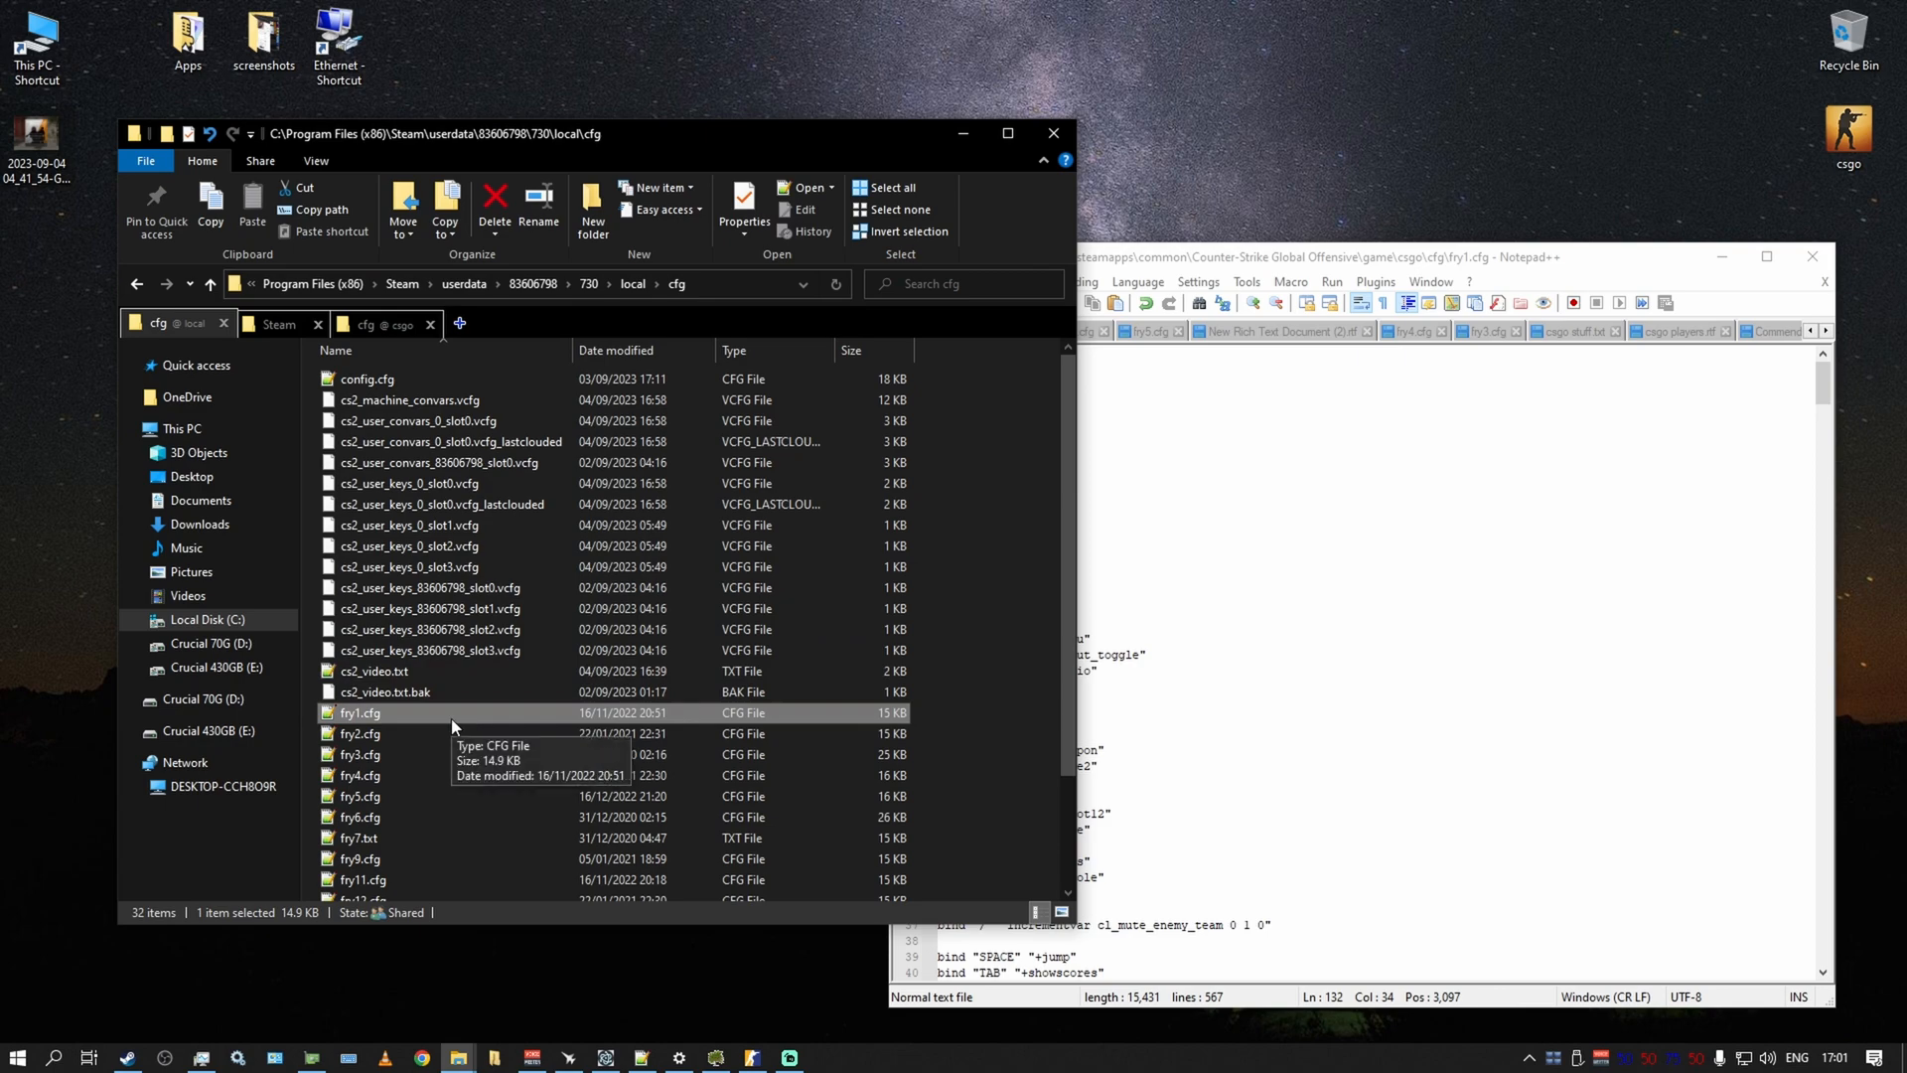
- Browse common > Counter-Strike Global Offensive > game > csgo > cfg in the Steam install folder
{"action": "left_click", "coordinate": [277, 323]}
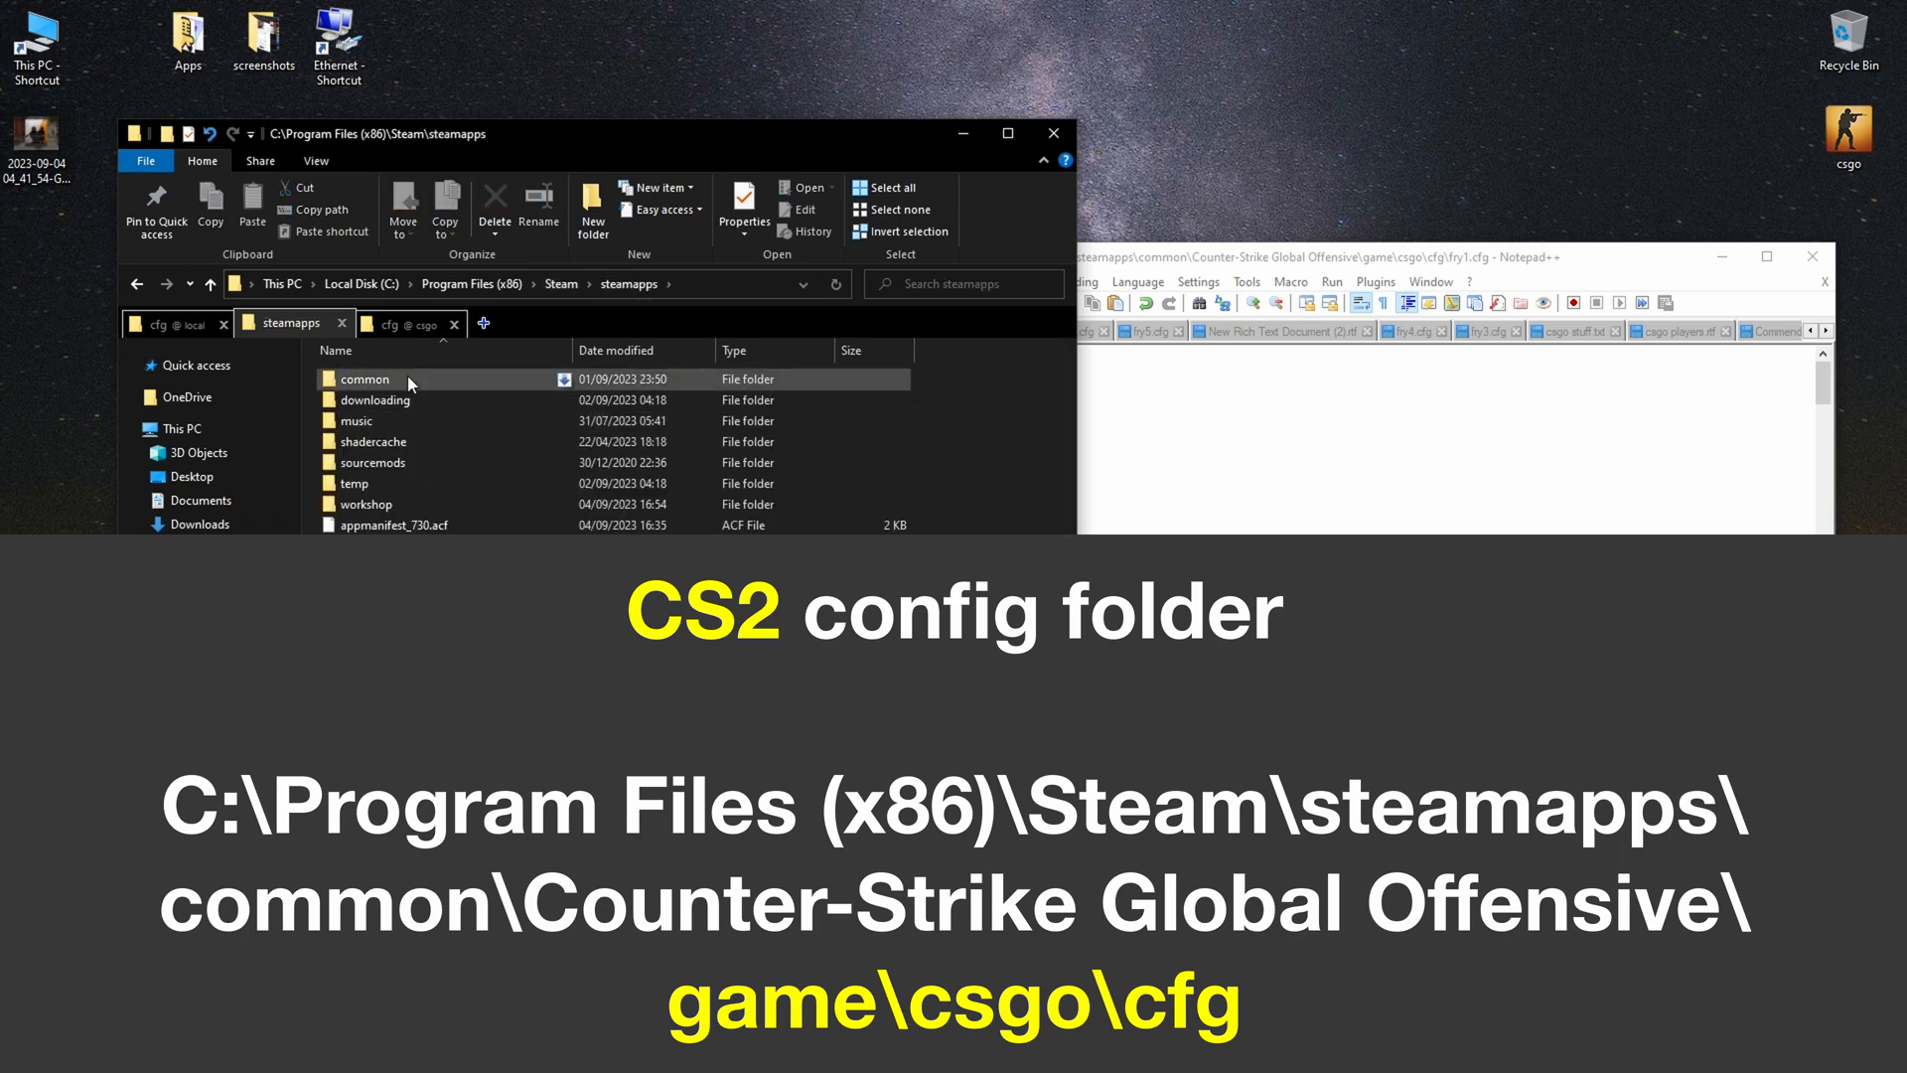
{"action": "double_click", "coordinate": [363, 378]}
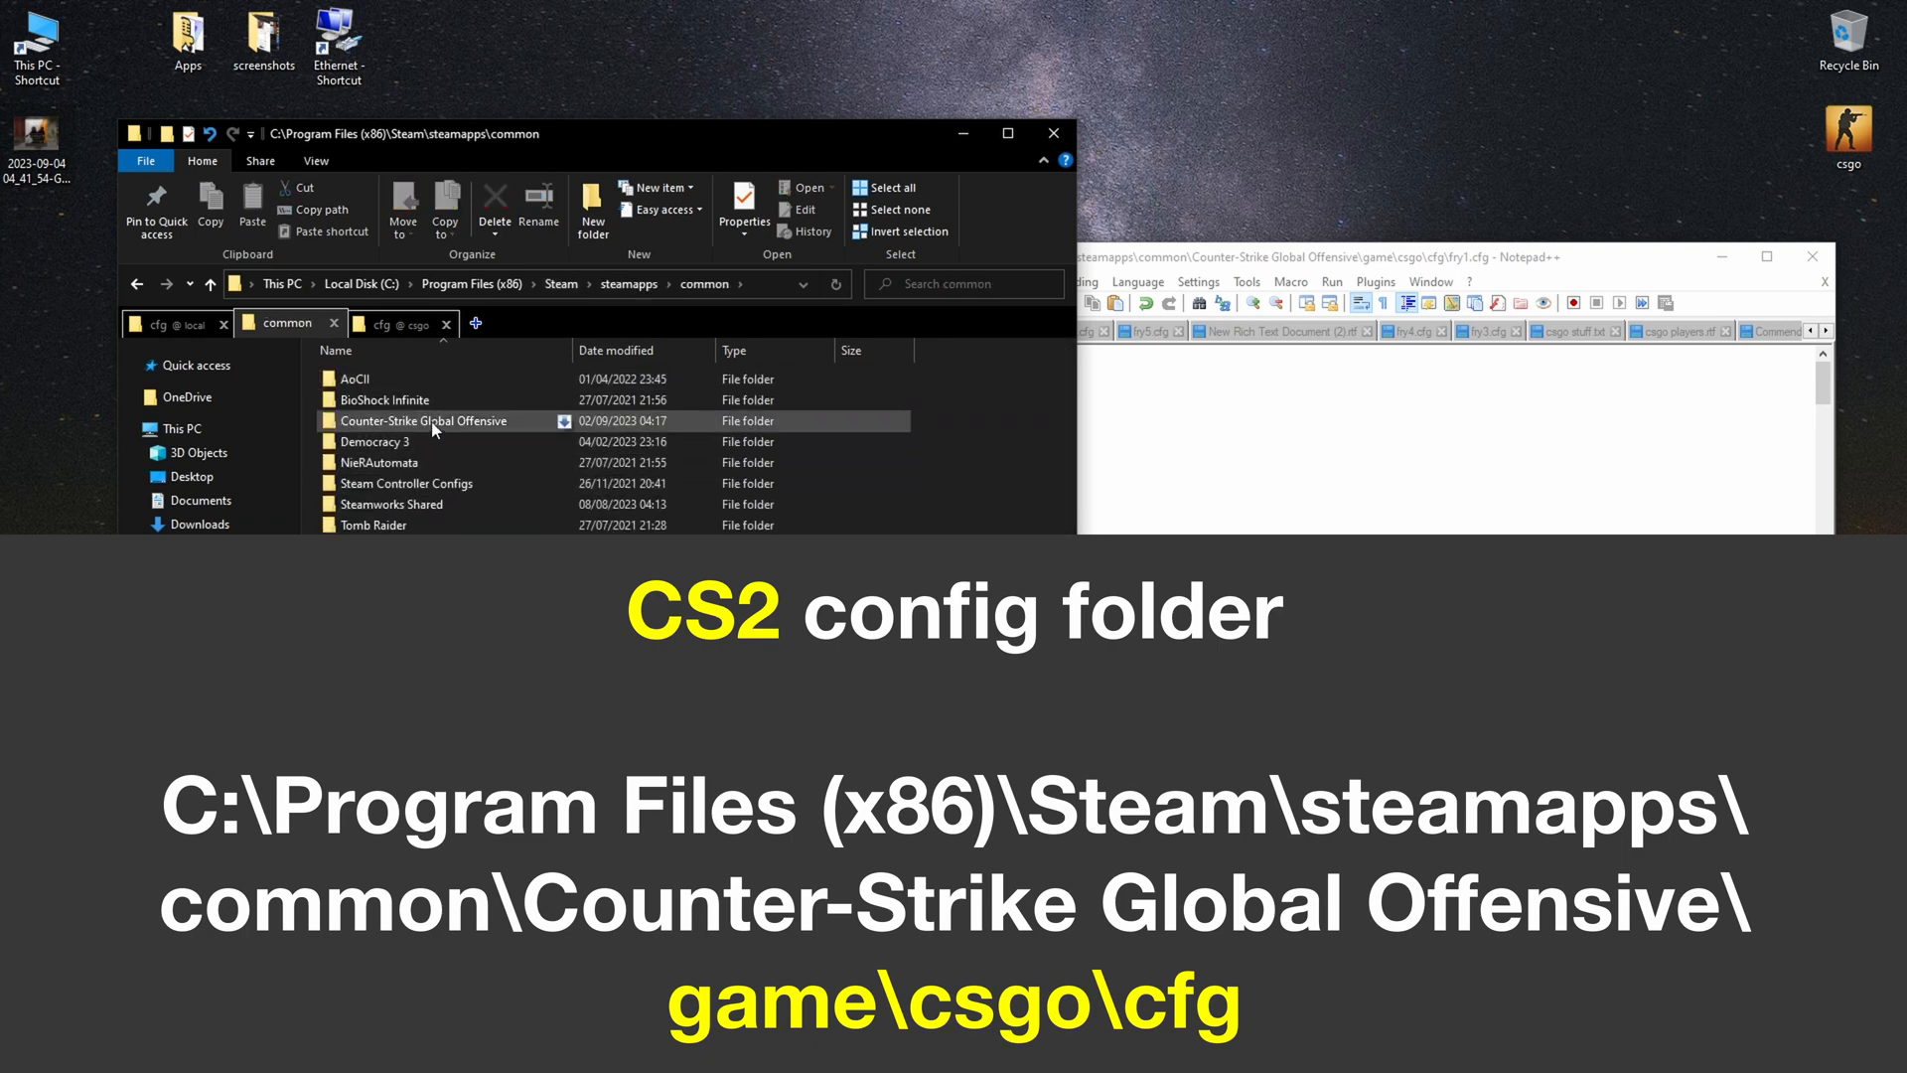
{"action": "double_click", "coordinate": [426, 419]}
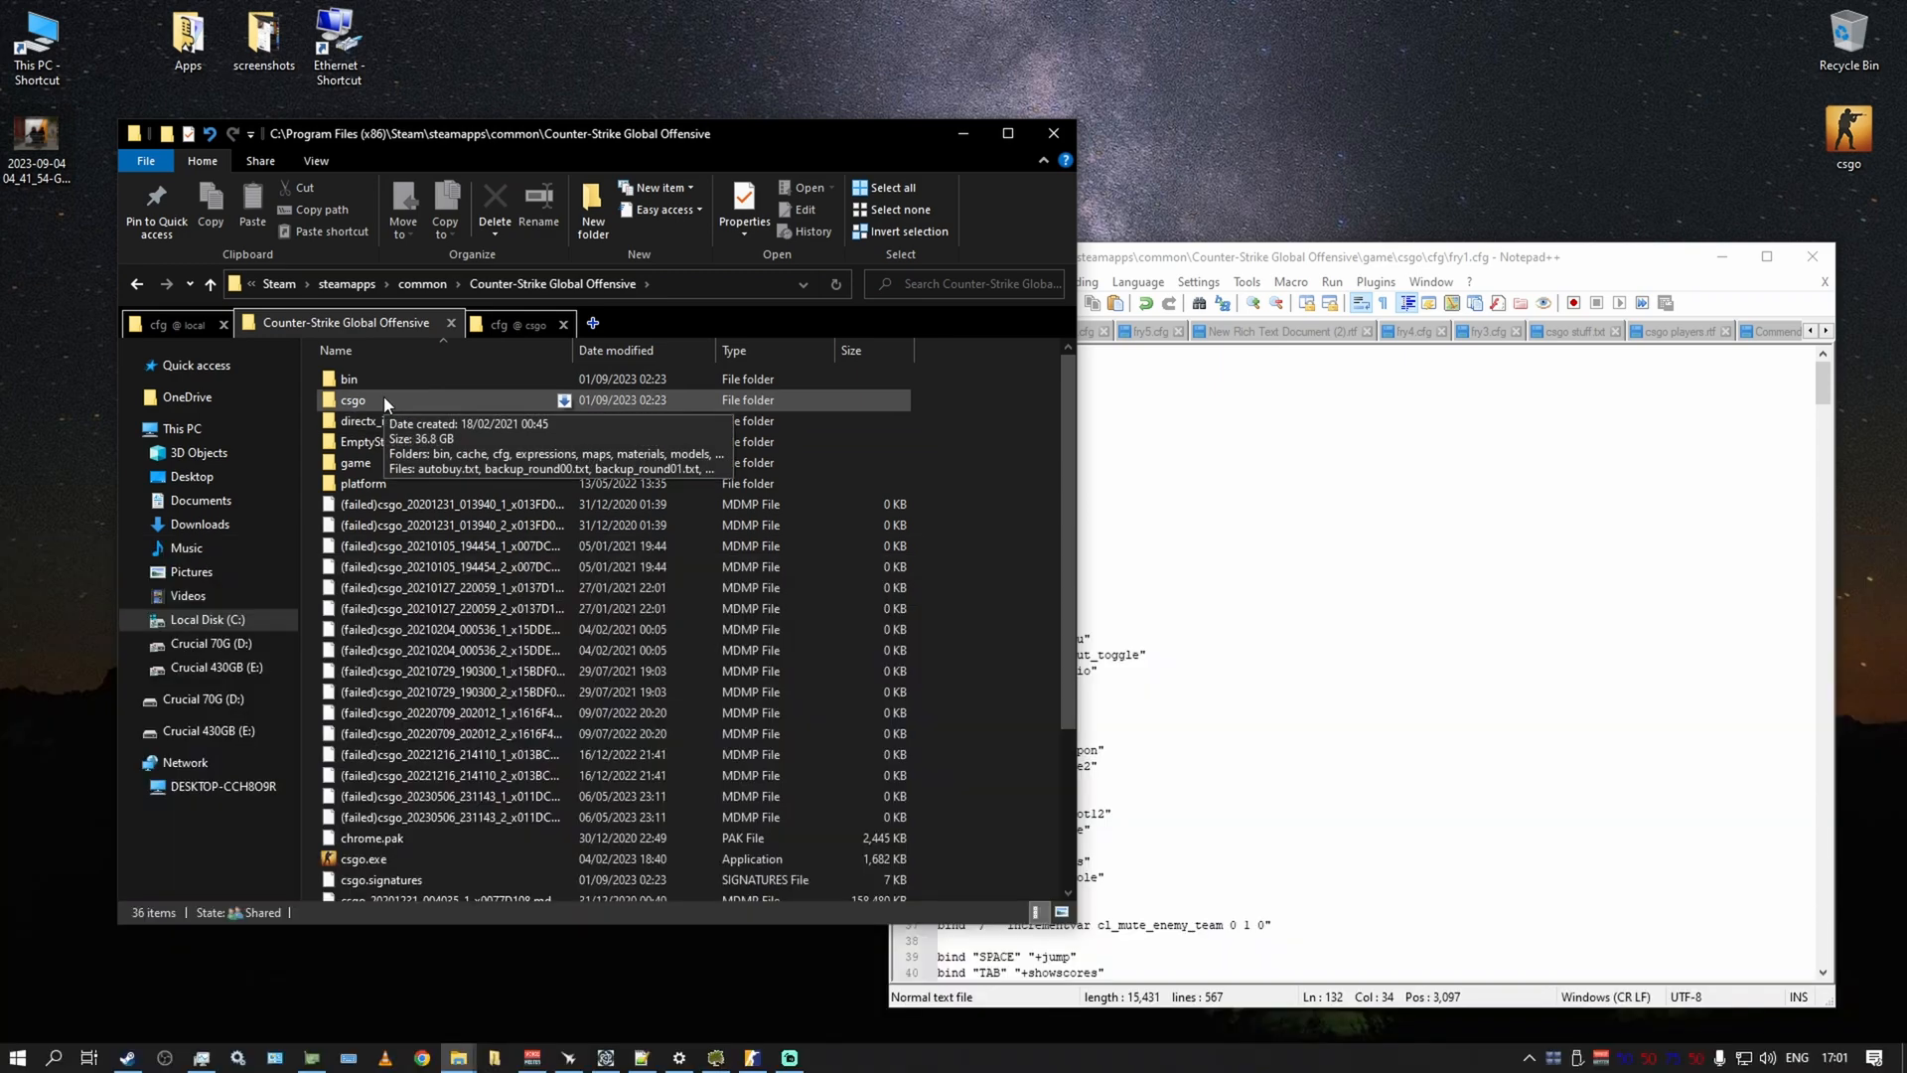
{"action": "mouse_move", "coordinate": [355, 462]}
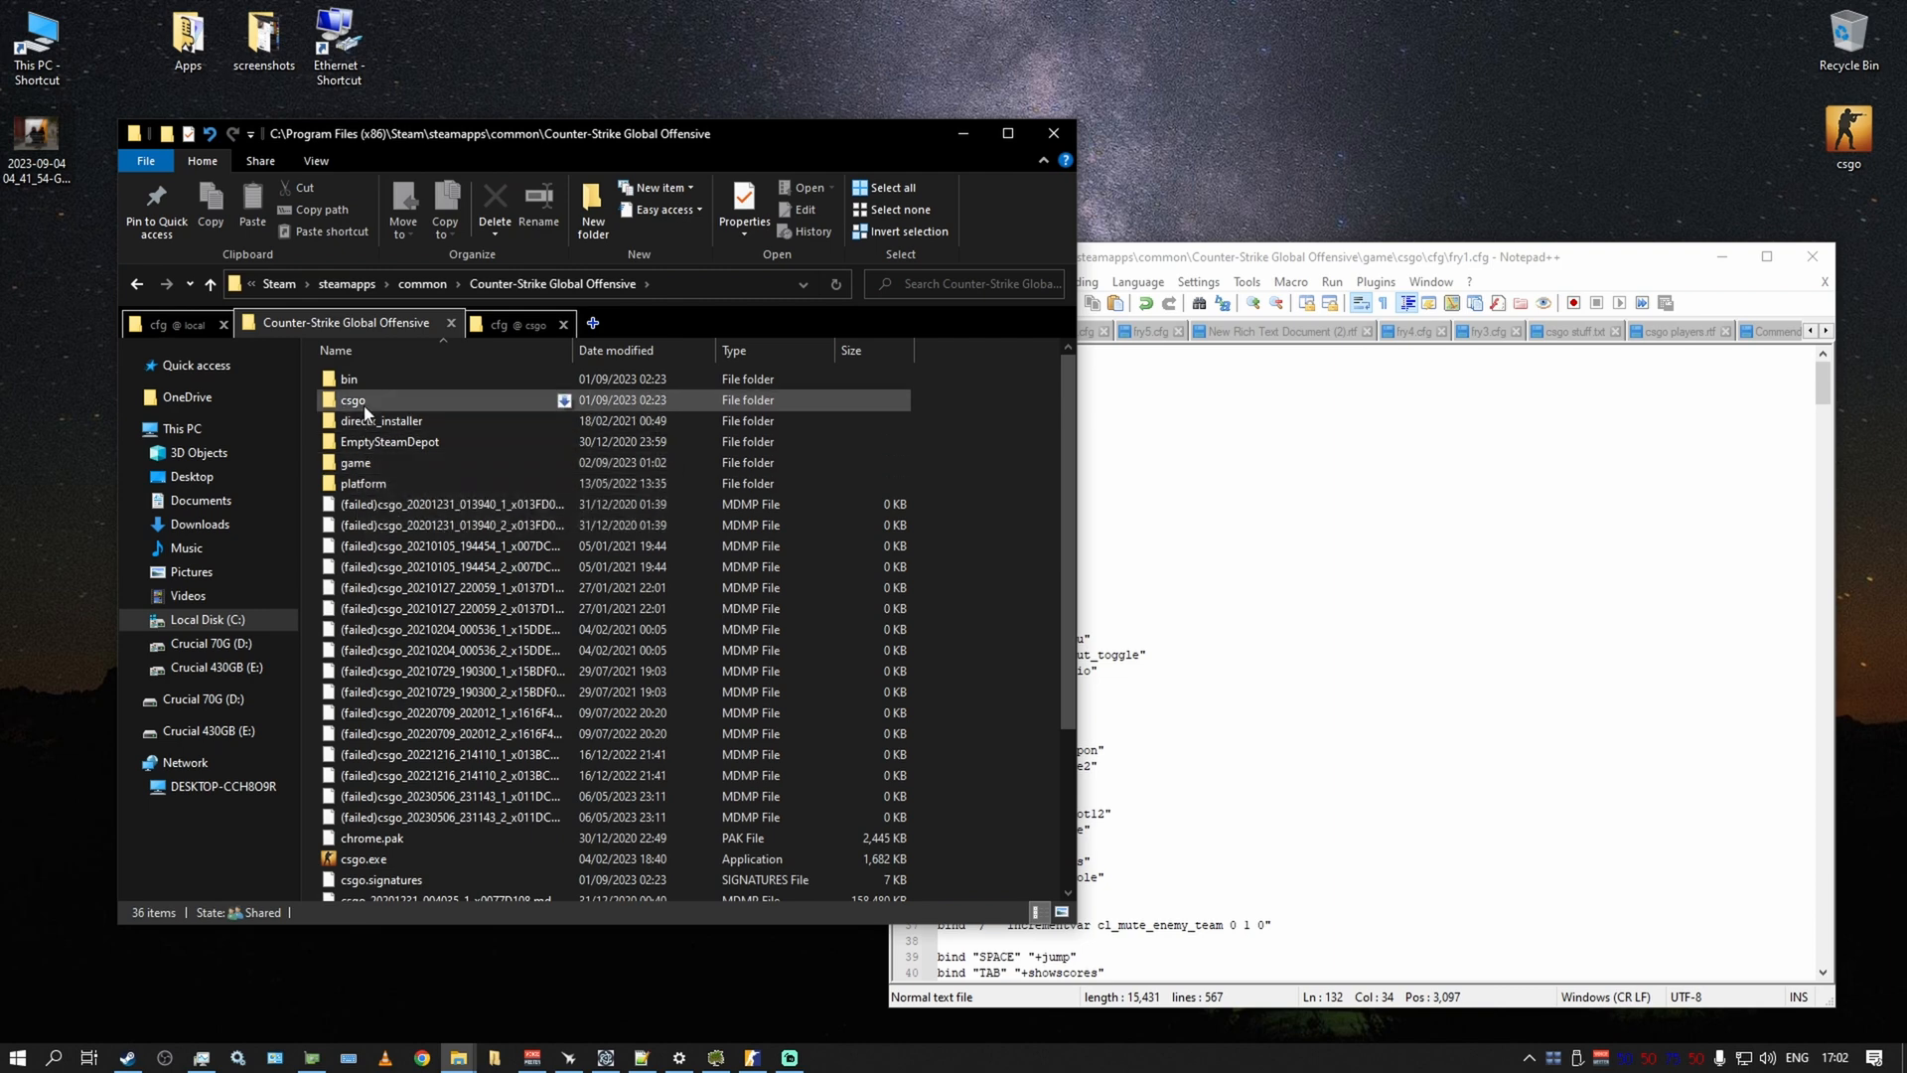
{"action": "mouse_move", "coordinate": [370, 468]}
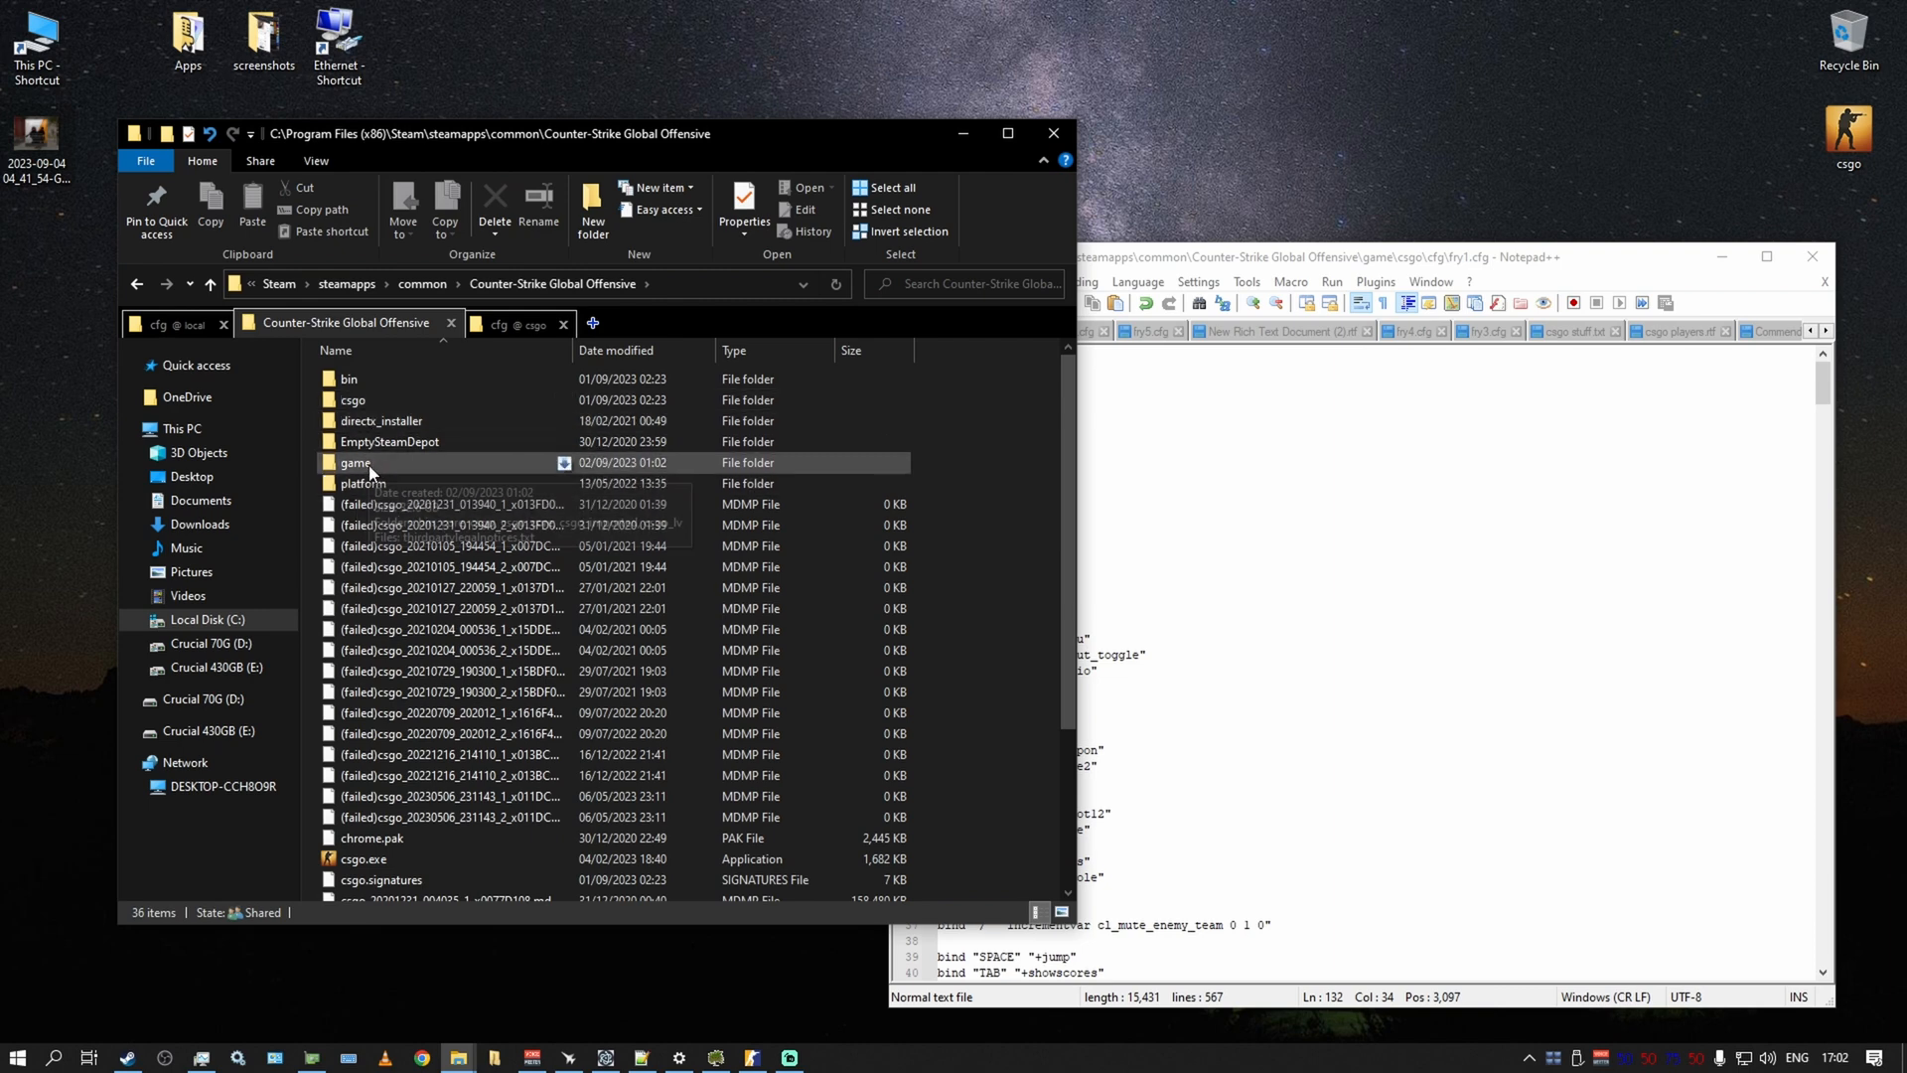
{"action": "mouse_move", "coordinate": [358, 462]}
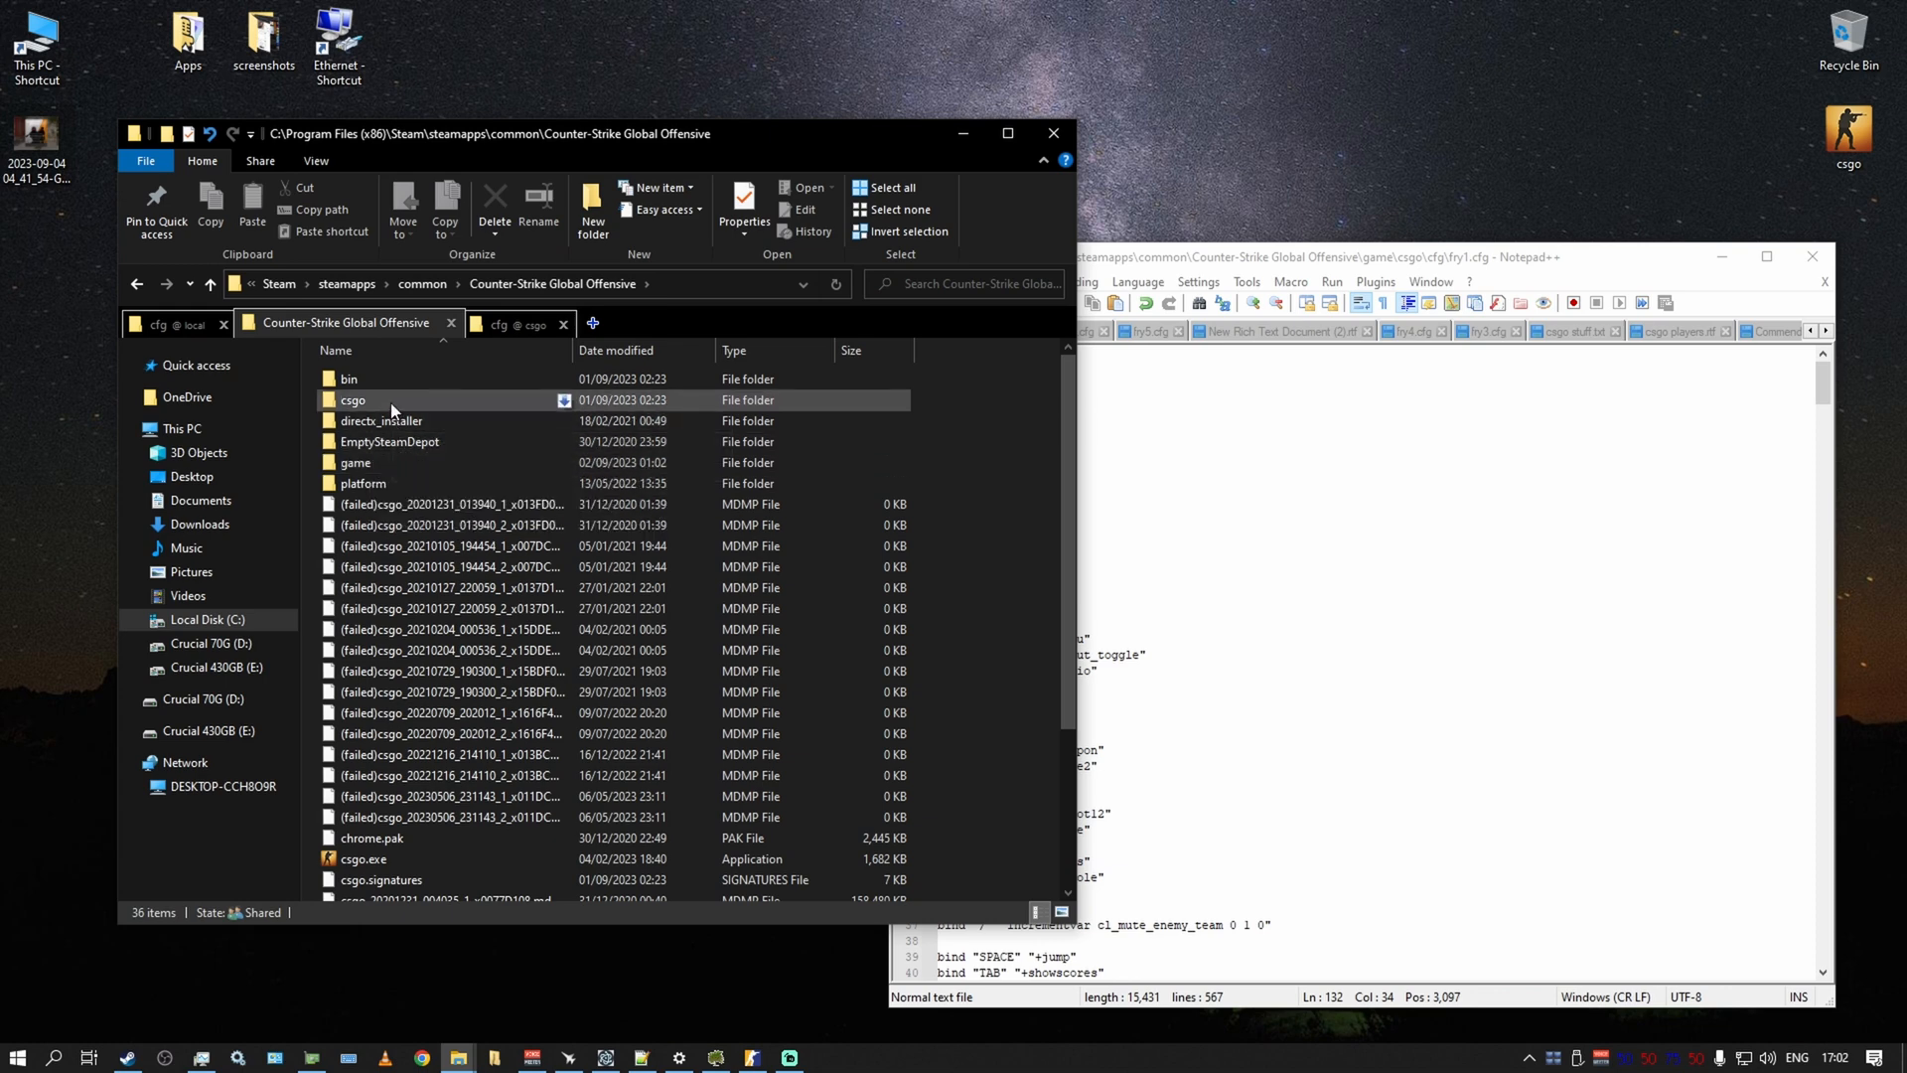
{"action": "mouse_move", "coordinate": [387, 405]}
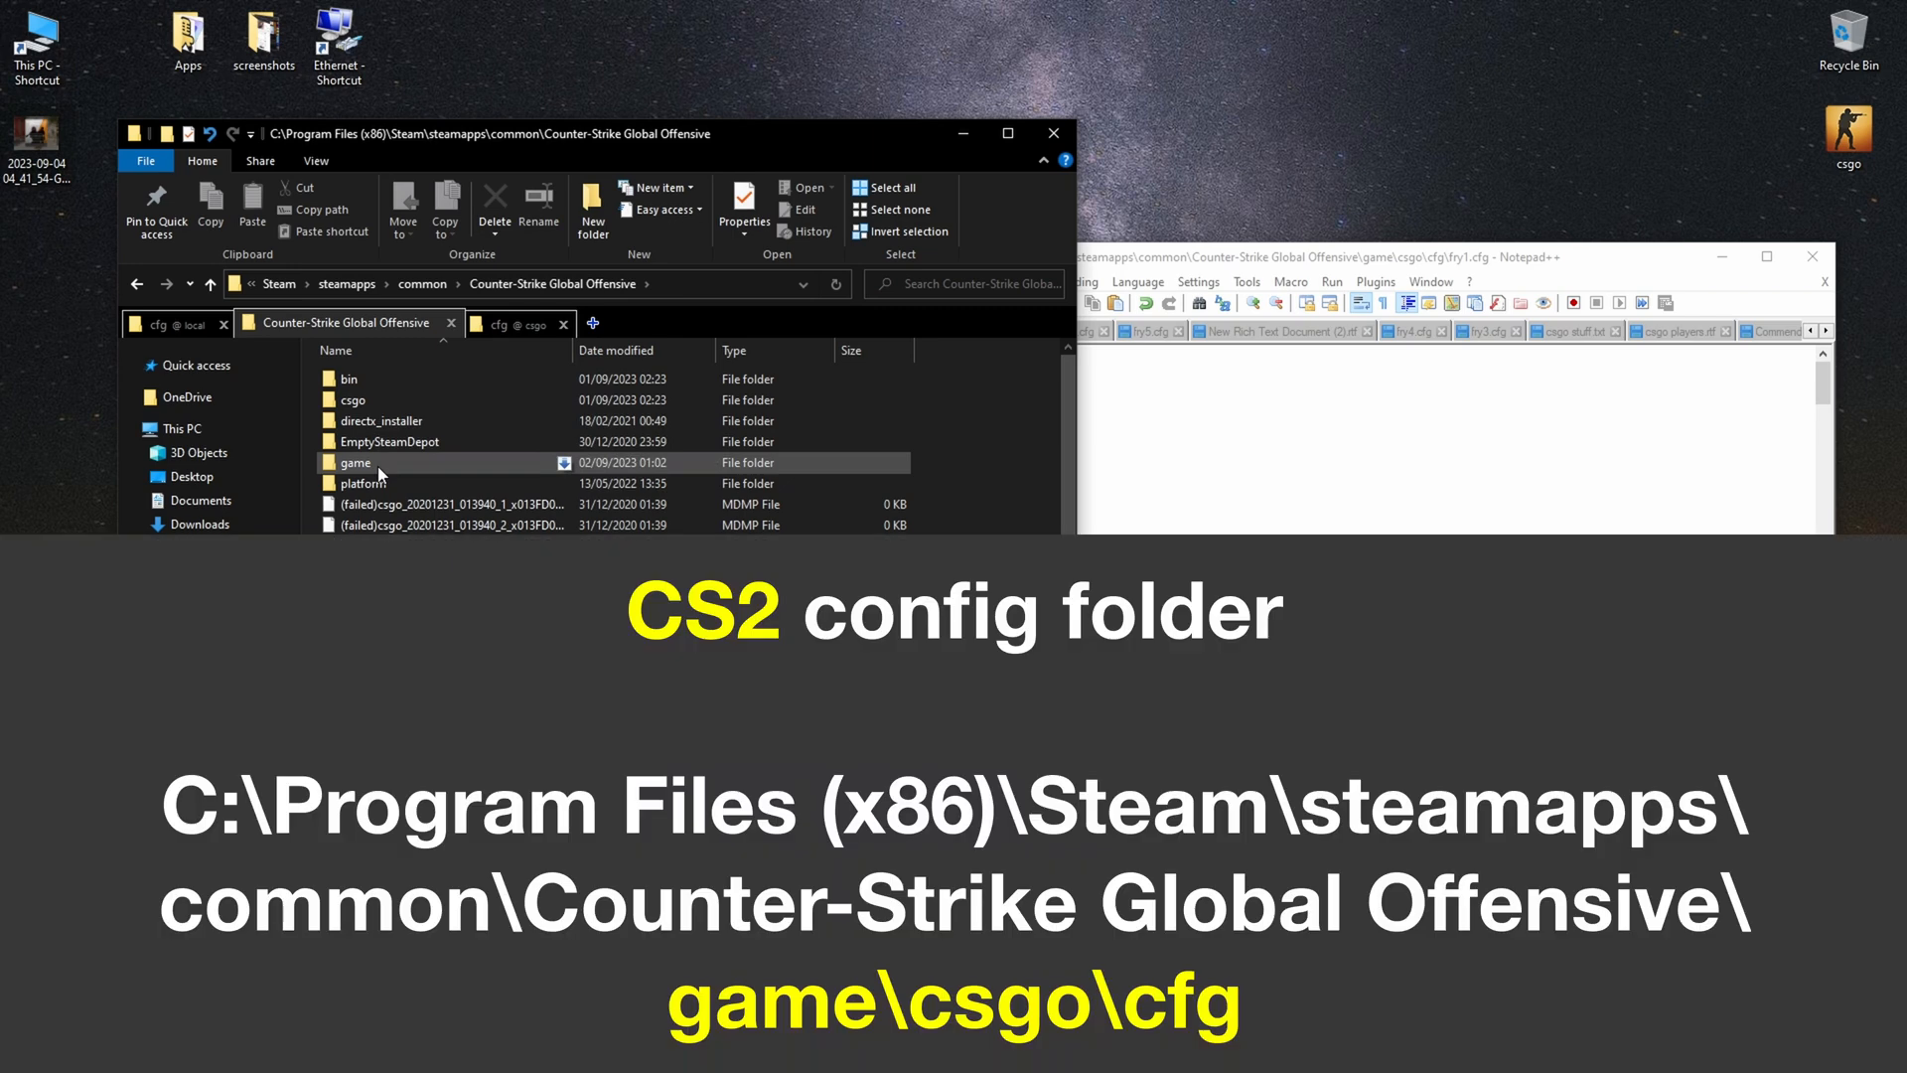
{"action": "double_click", "coordinate": [357, 461]}
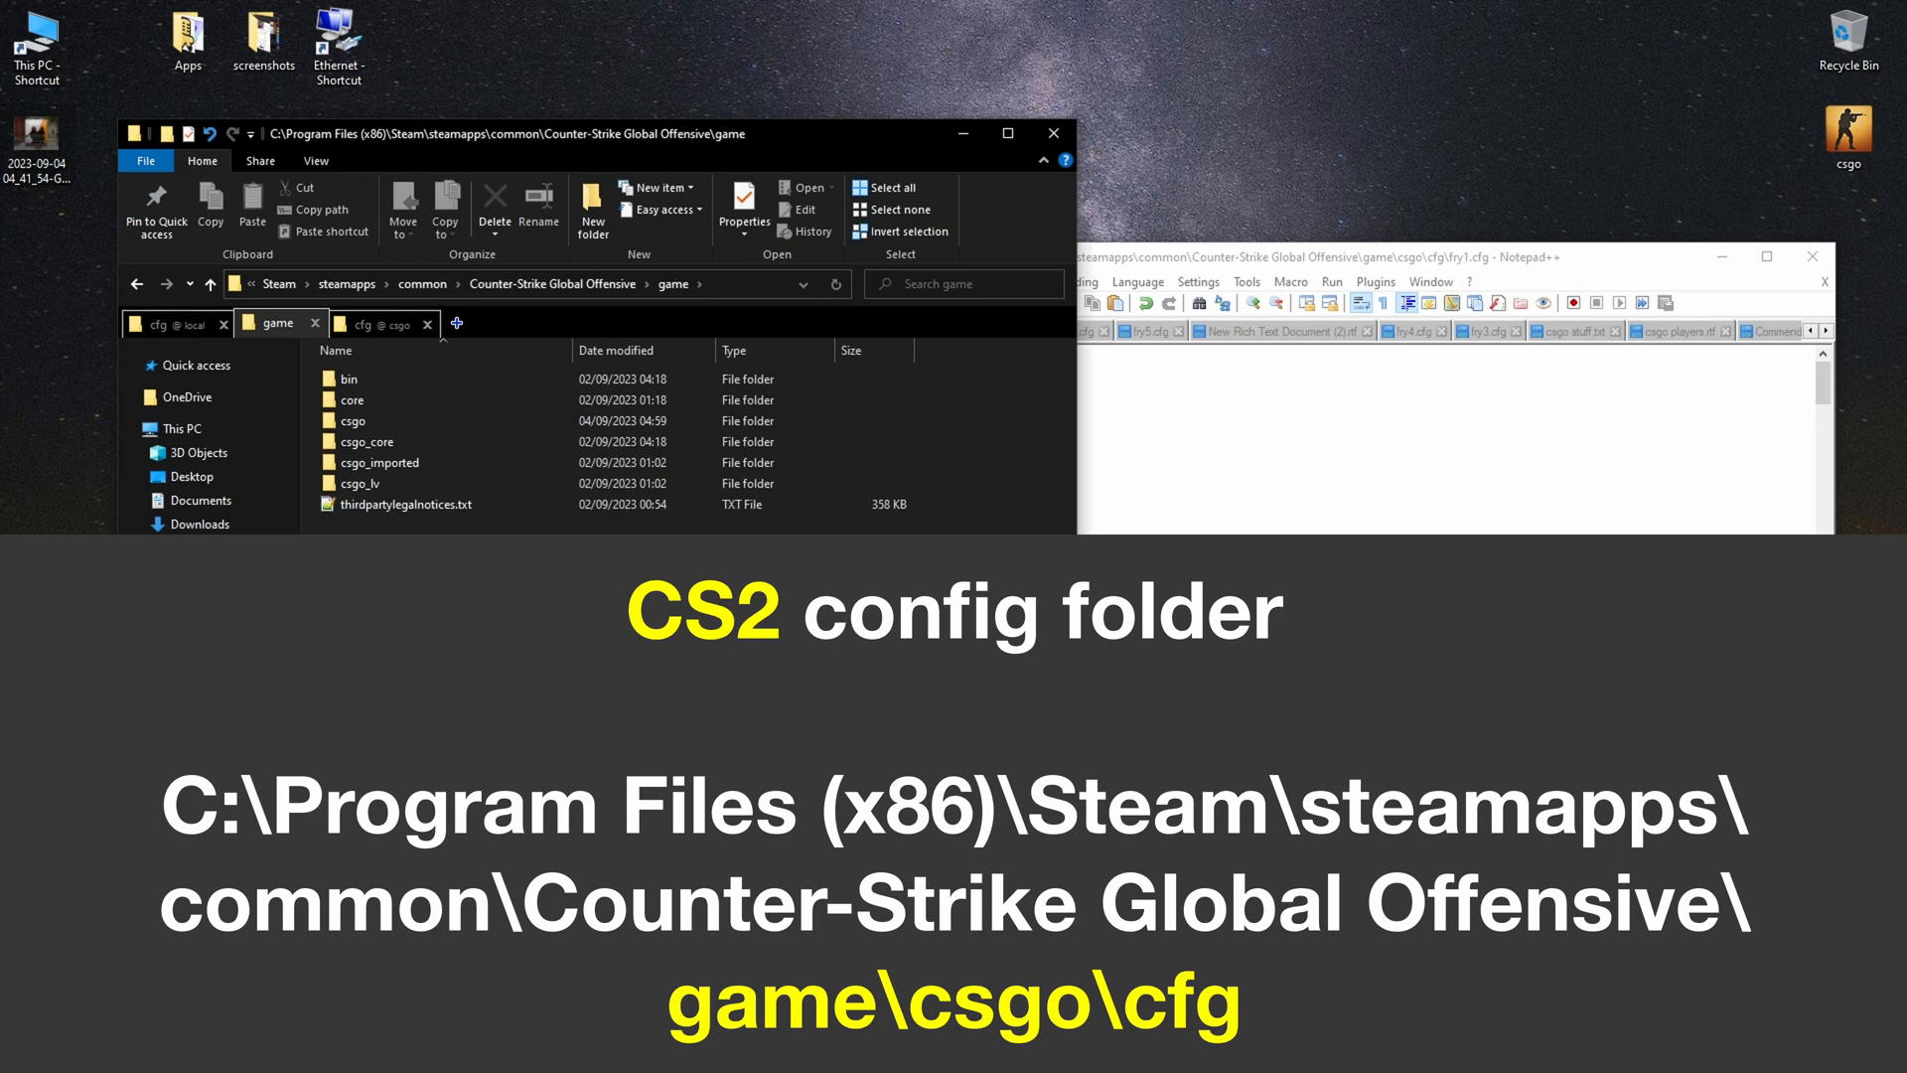
{"action": "left_click", "coordinate": [354, 421]}
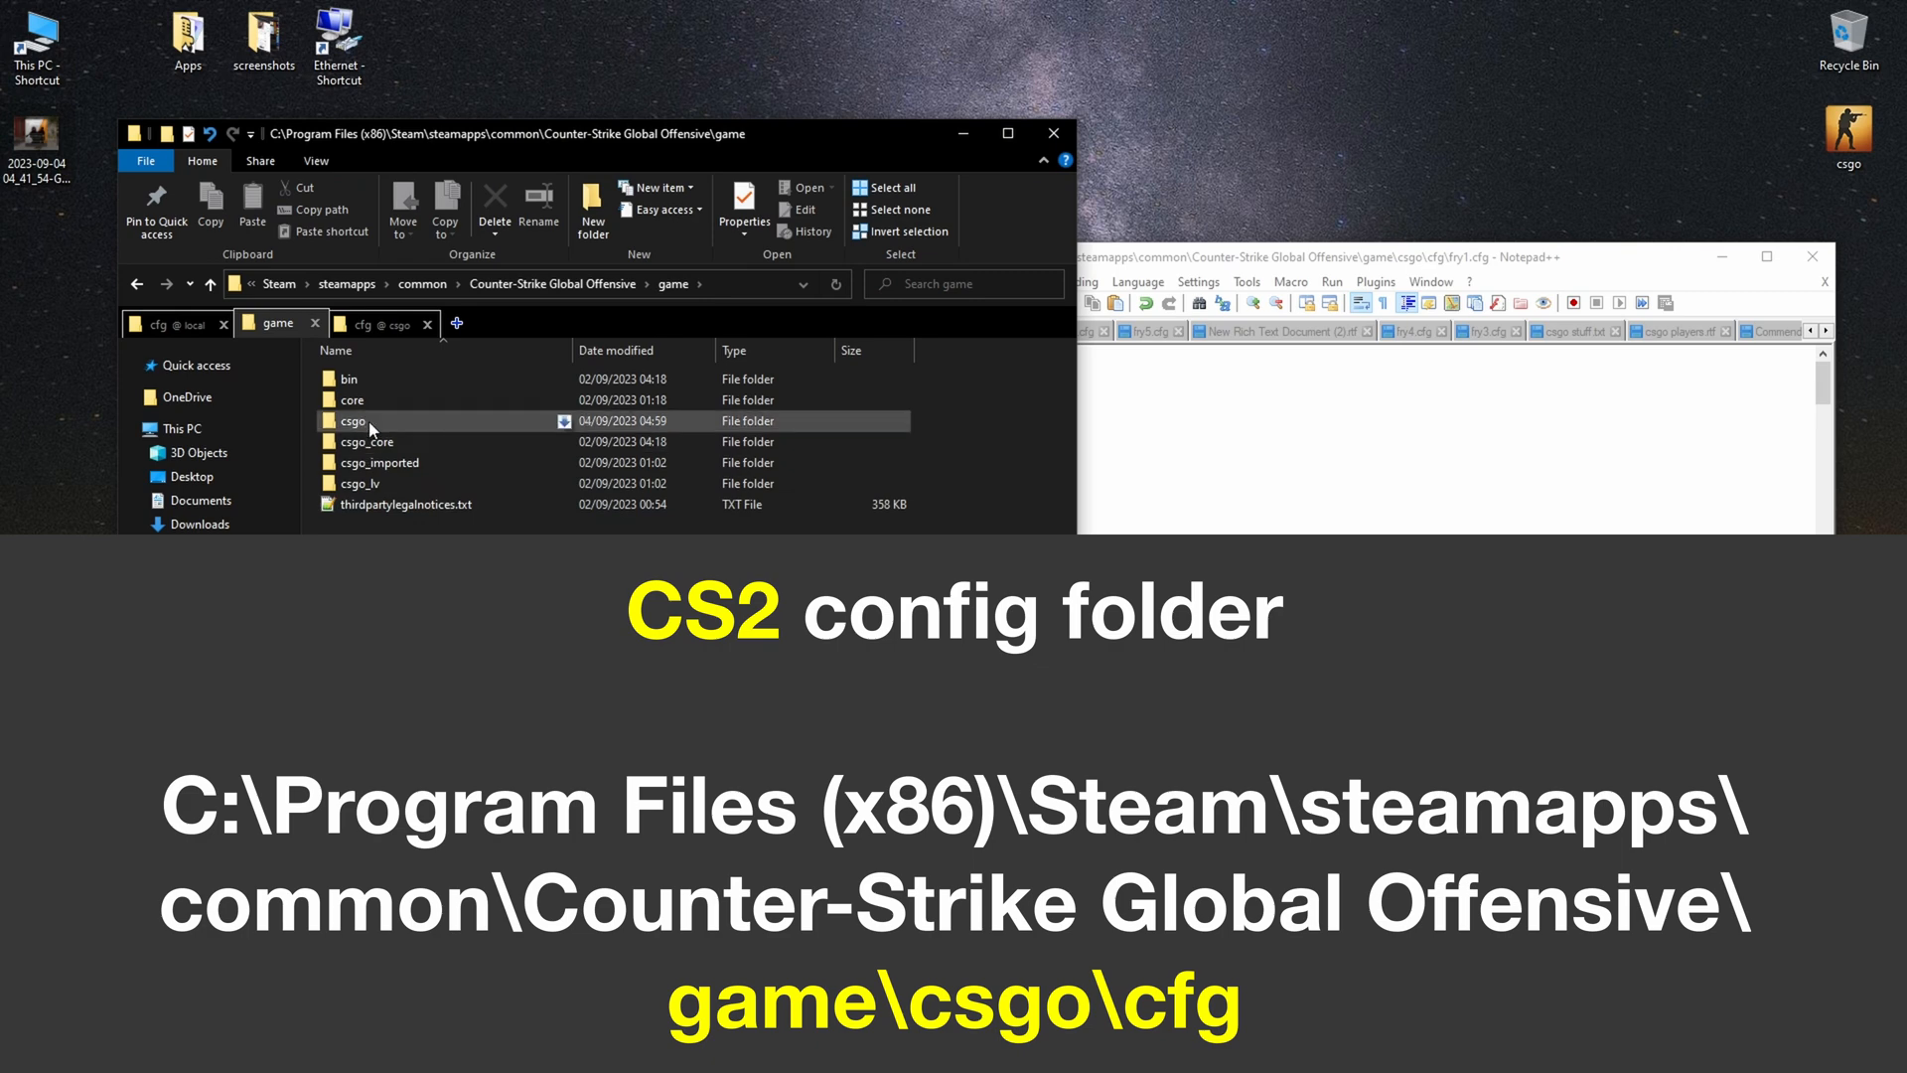
{"action": "double_click", "coordinate": [354, 422]}
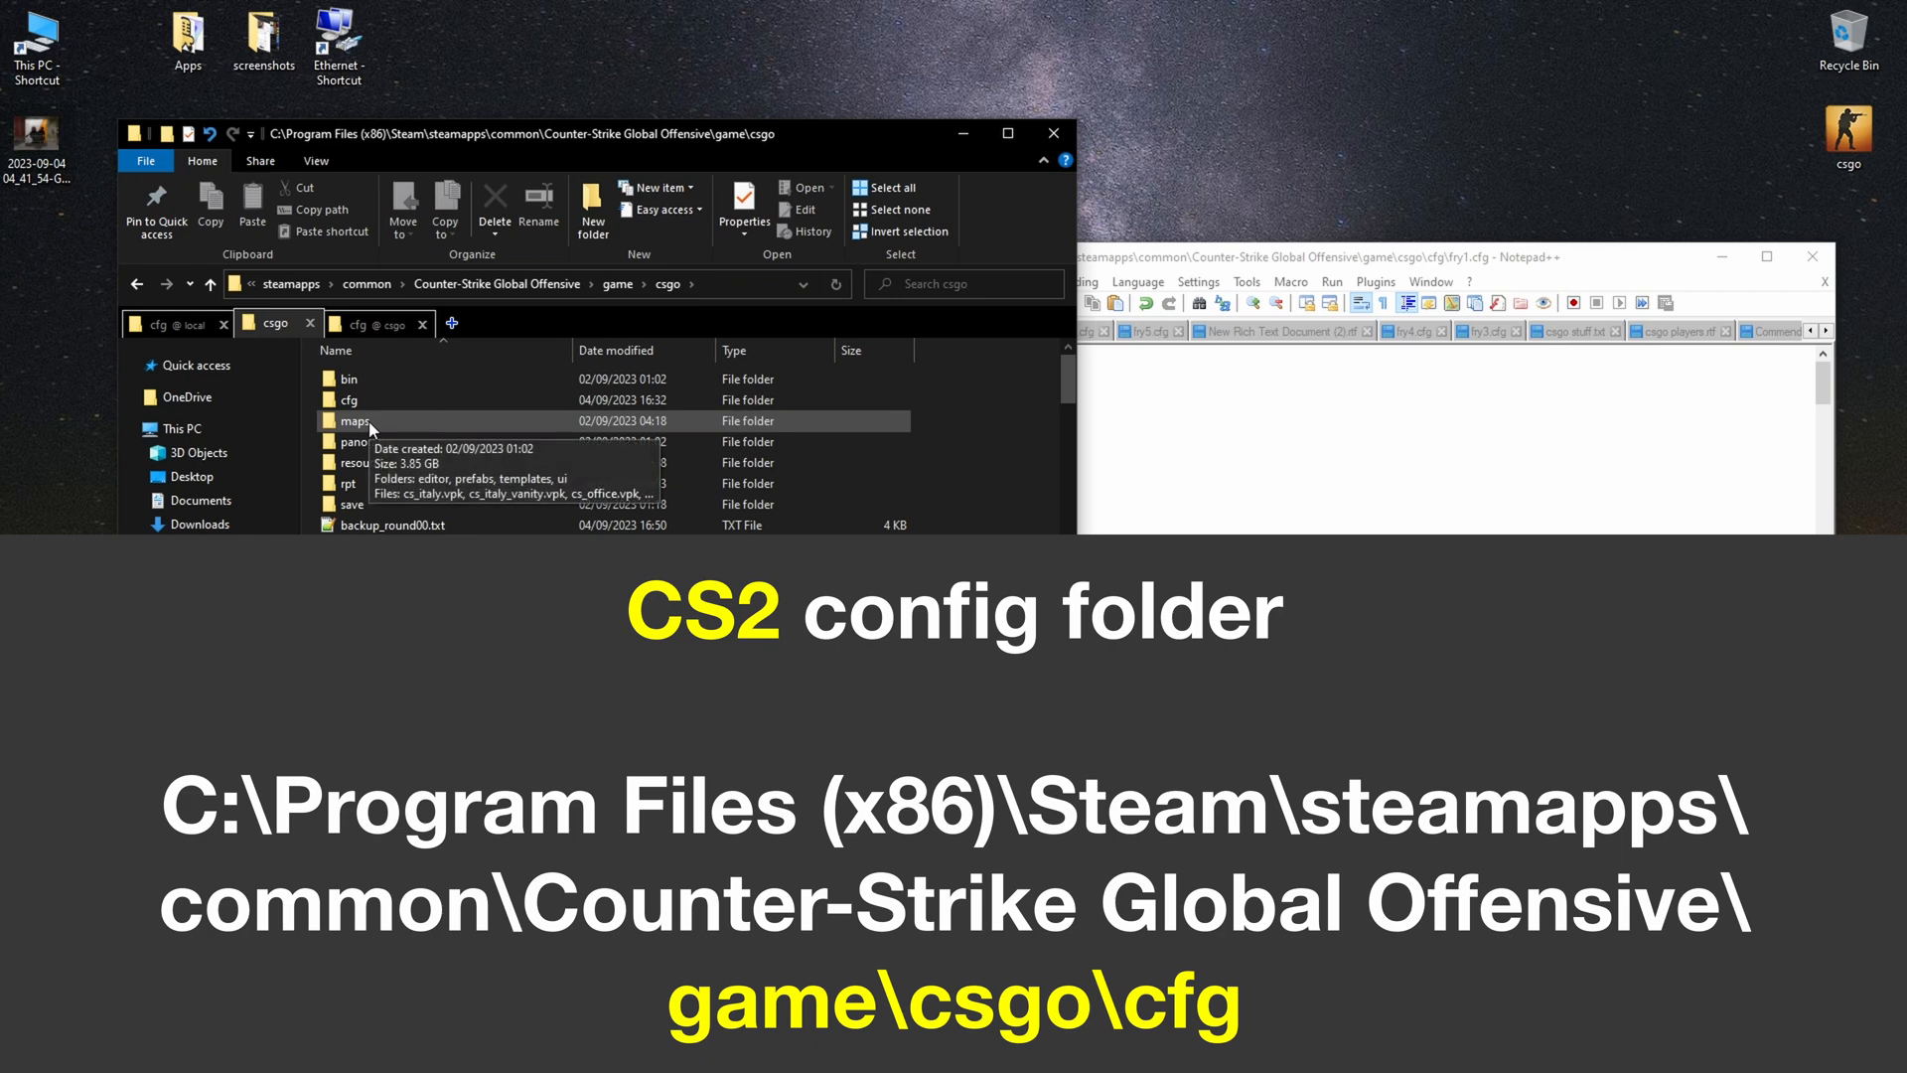
{"action": "double_click", "coordinate": [351, 399]}
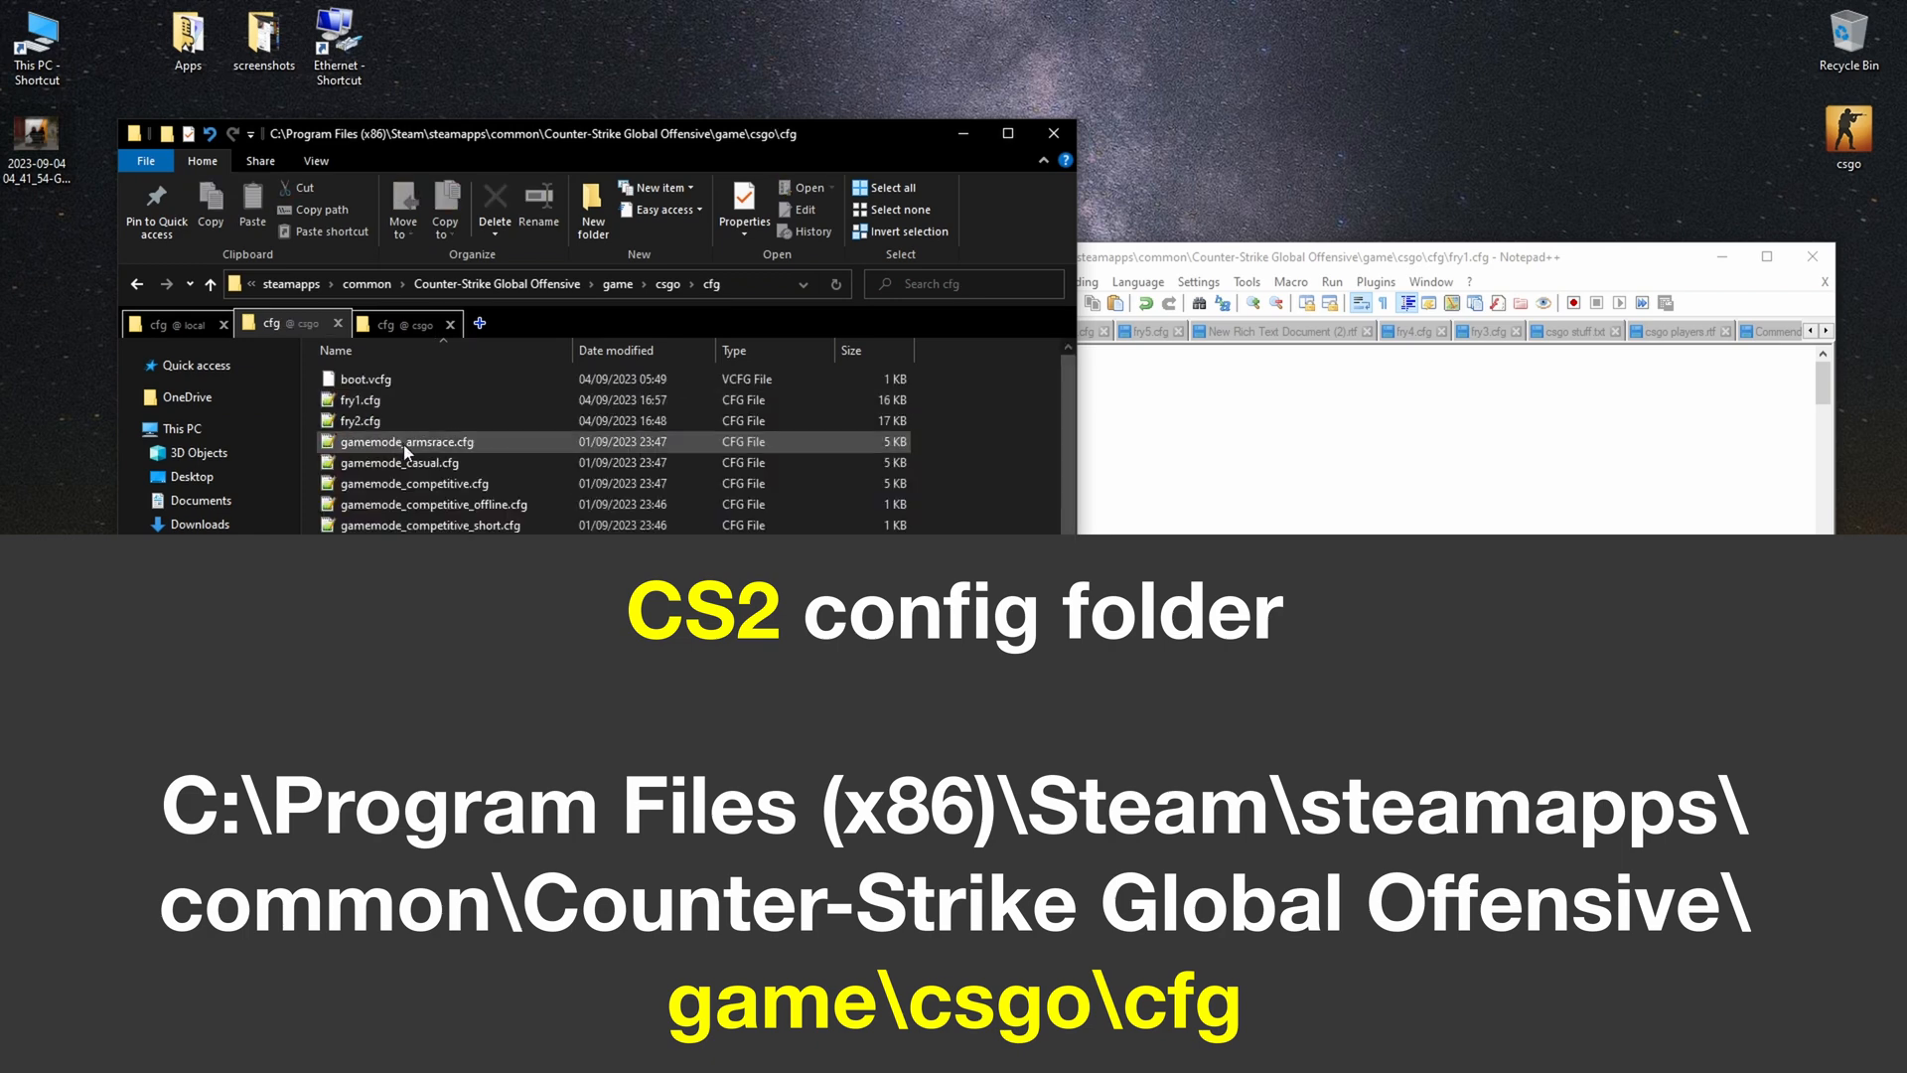
{"action": "mouse_move", "coordinate": [361, 401]}
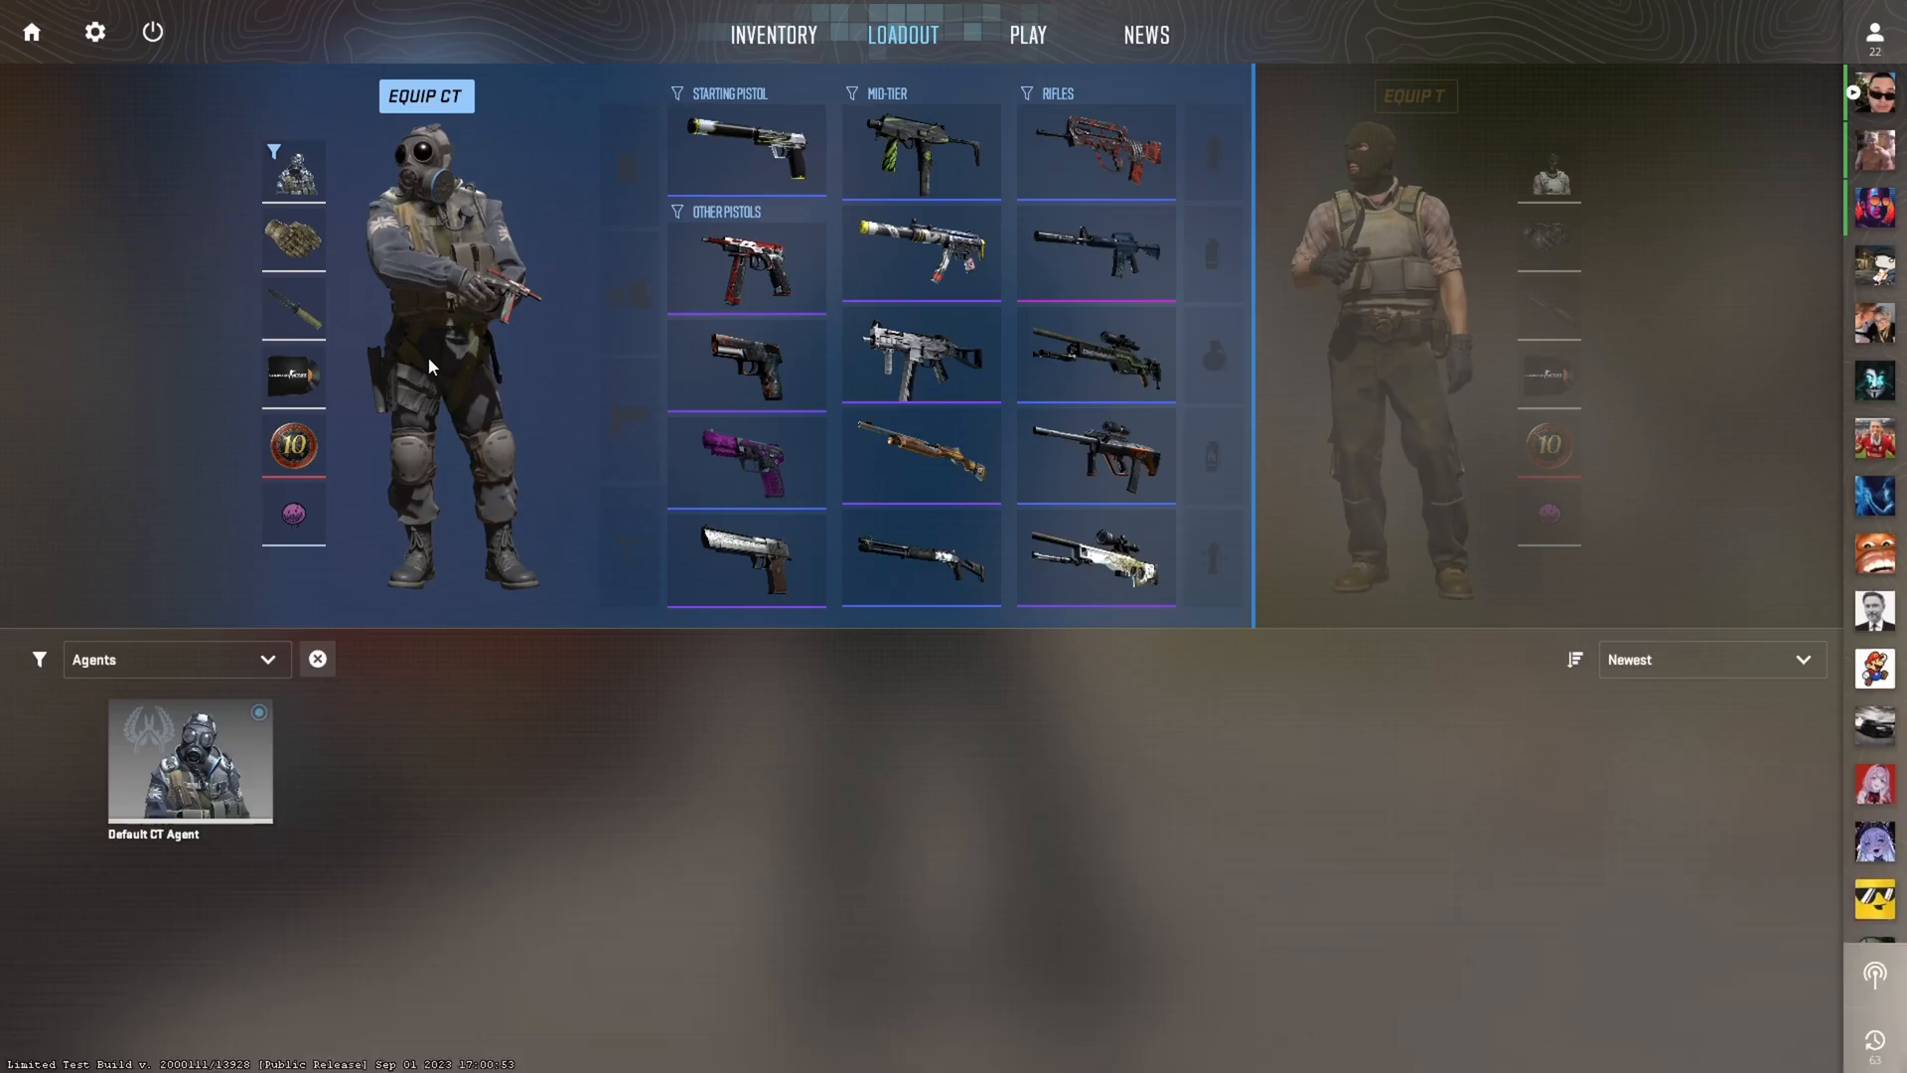
- Run 'exec fry1' in the Counter-Strike 2 developer console
{"action": "key", "text": "`"}
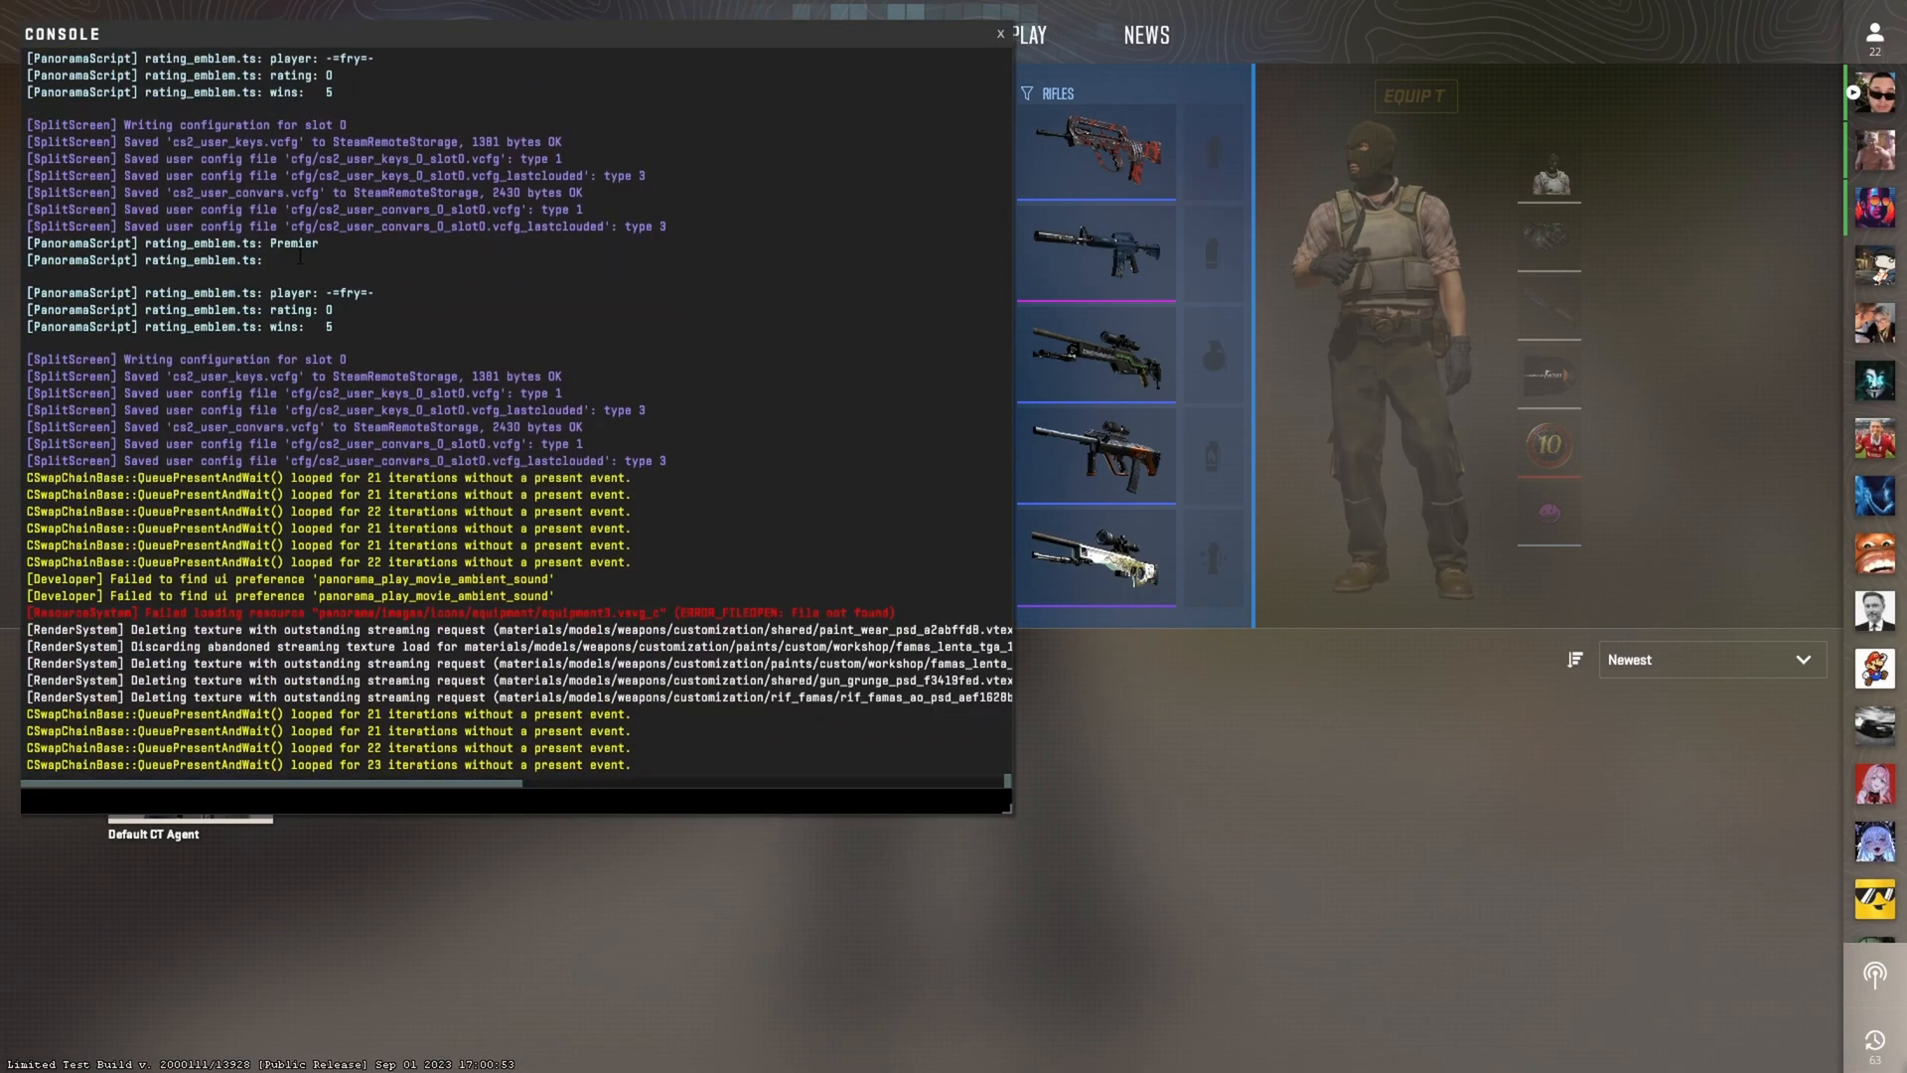
{"action": "type", "text": "exec fry1"}
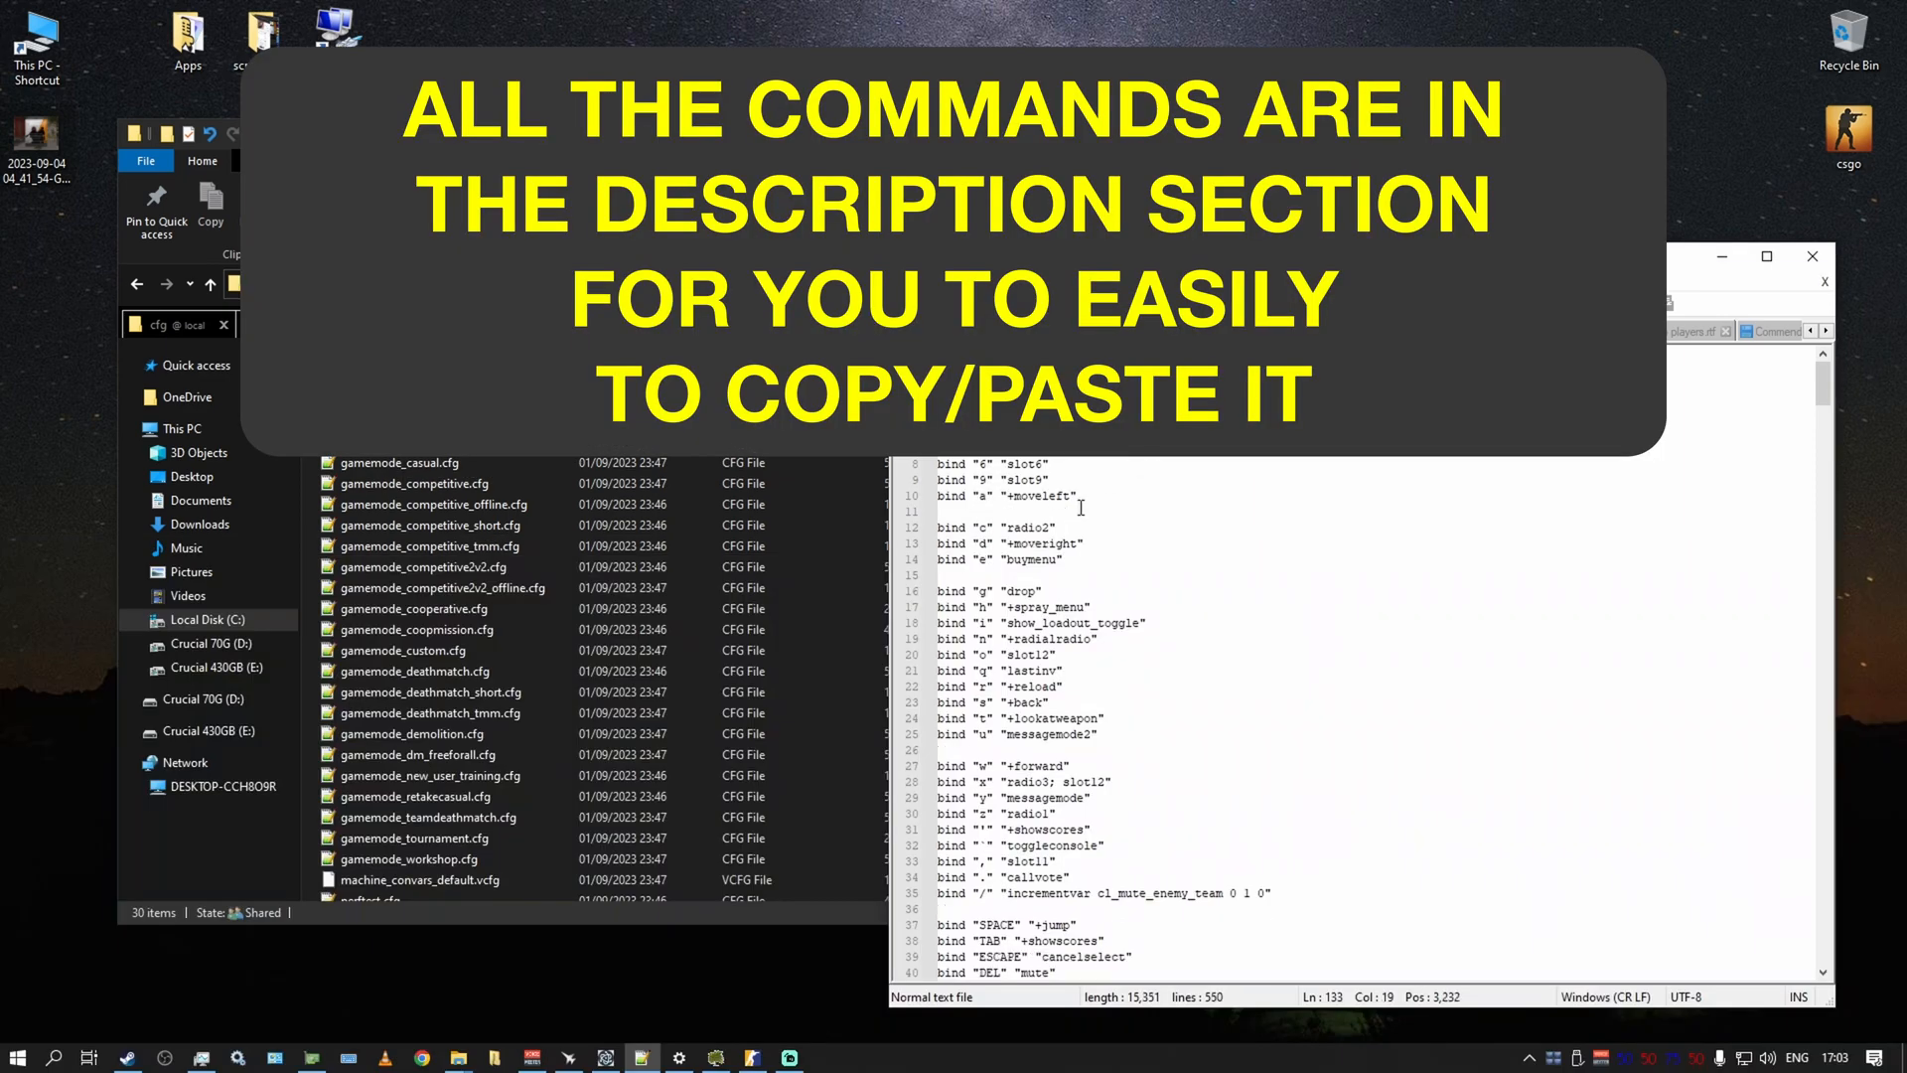
- Bring the Notepad++ window with fry1.cfg from game\csgo\cfg forward
{"action": "left_click", "coordinate": [1006, 497]}
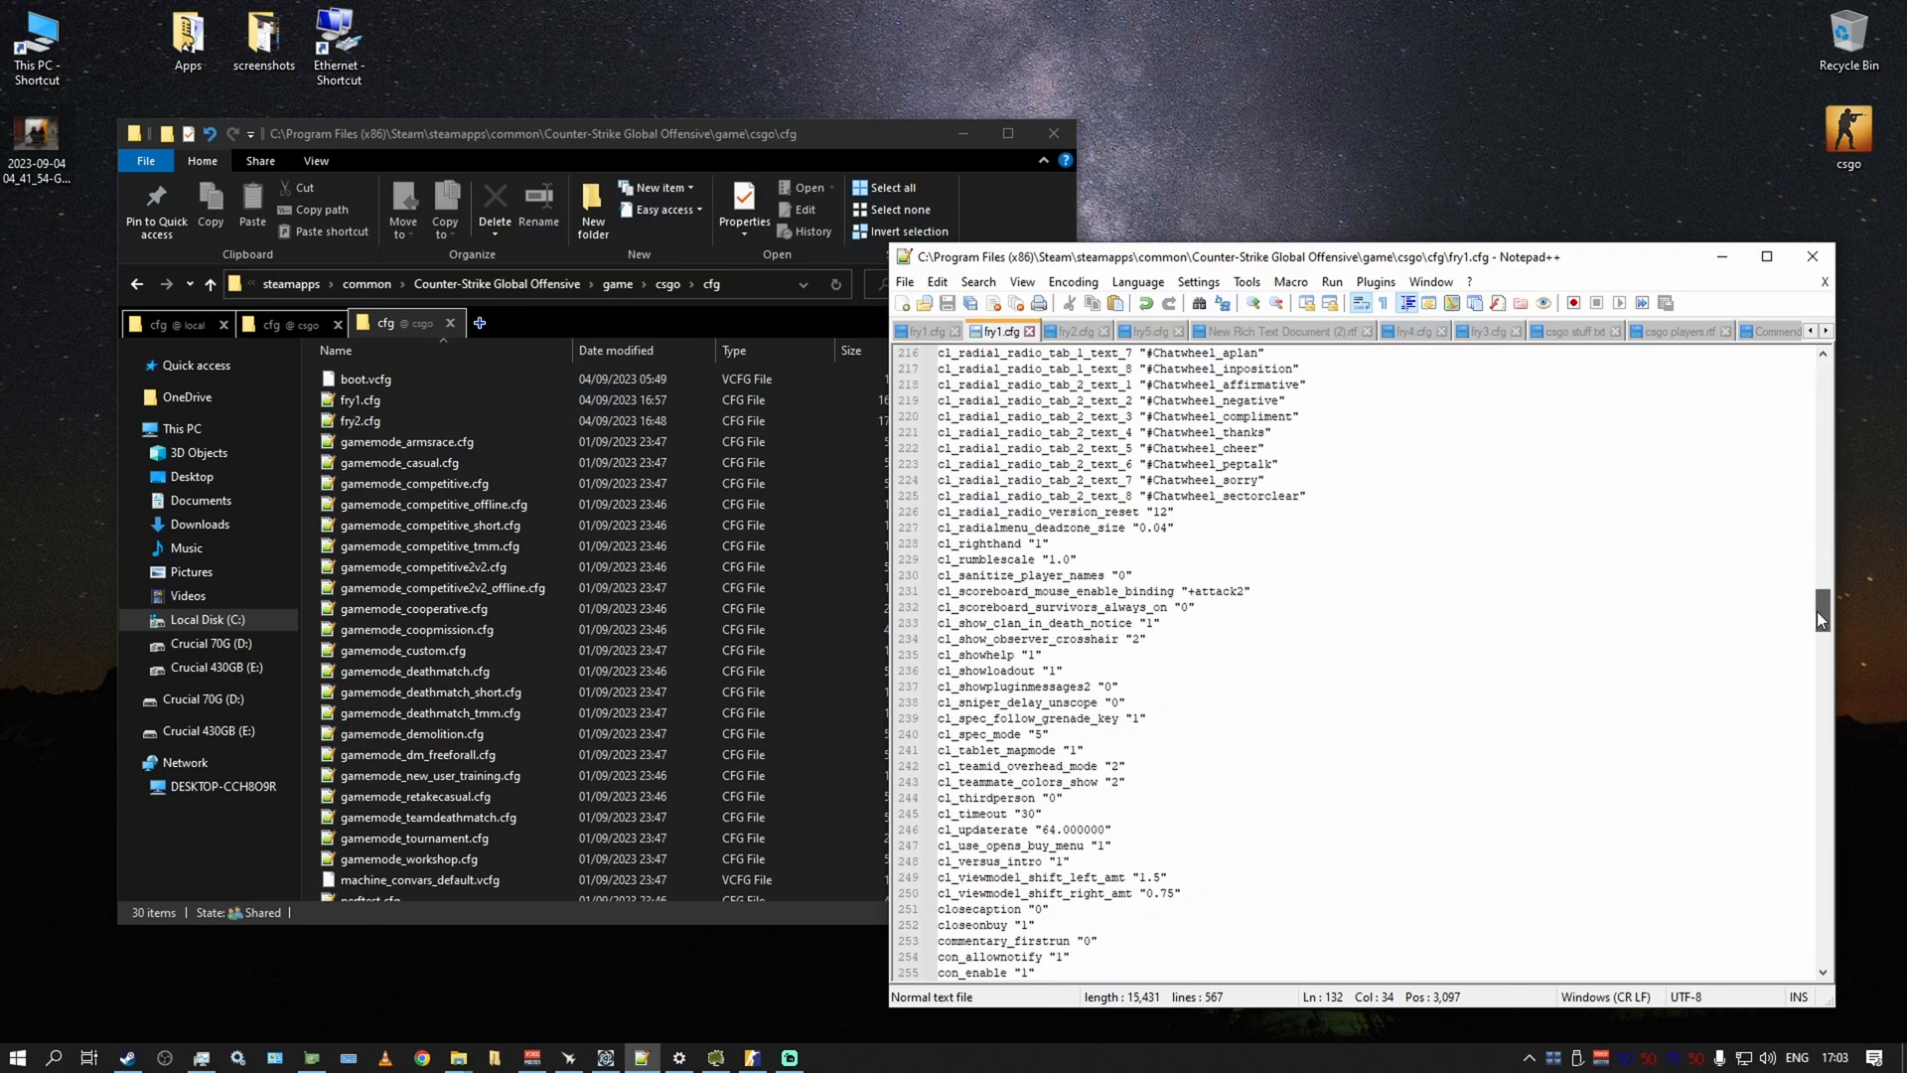
- Scroll to the end of fry1.cfg and select the MOUSE_X yaw and MOUSE_Y pitch bind lines
{"action": "scroll", "scroll_direction": "down", "scroll_amount": 3}
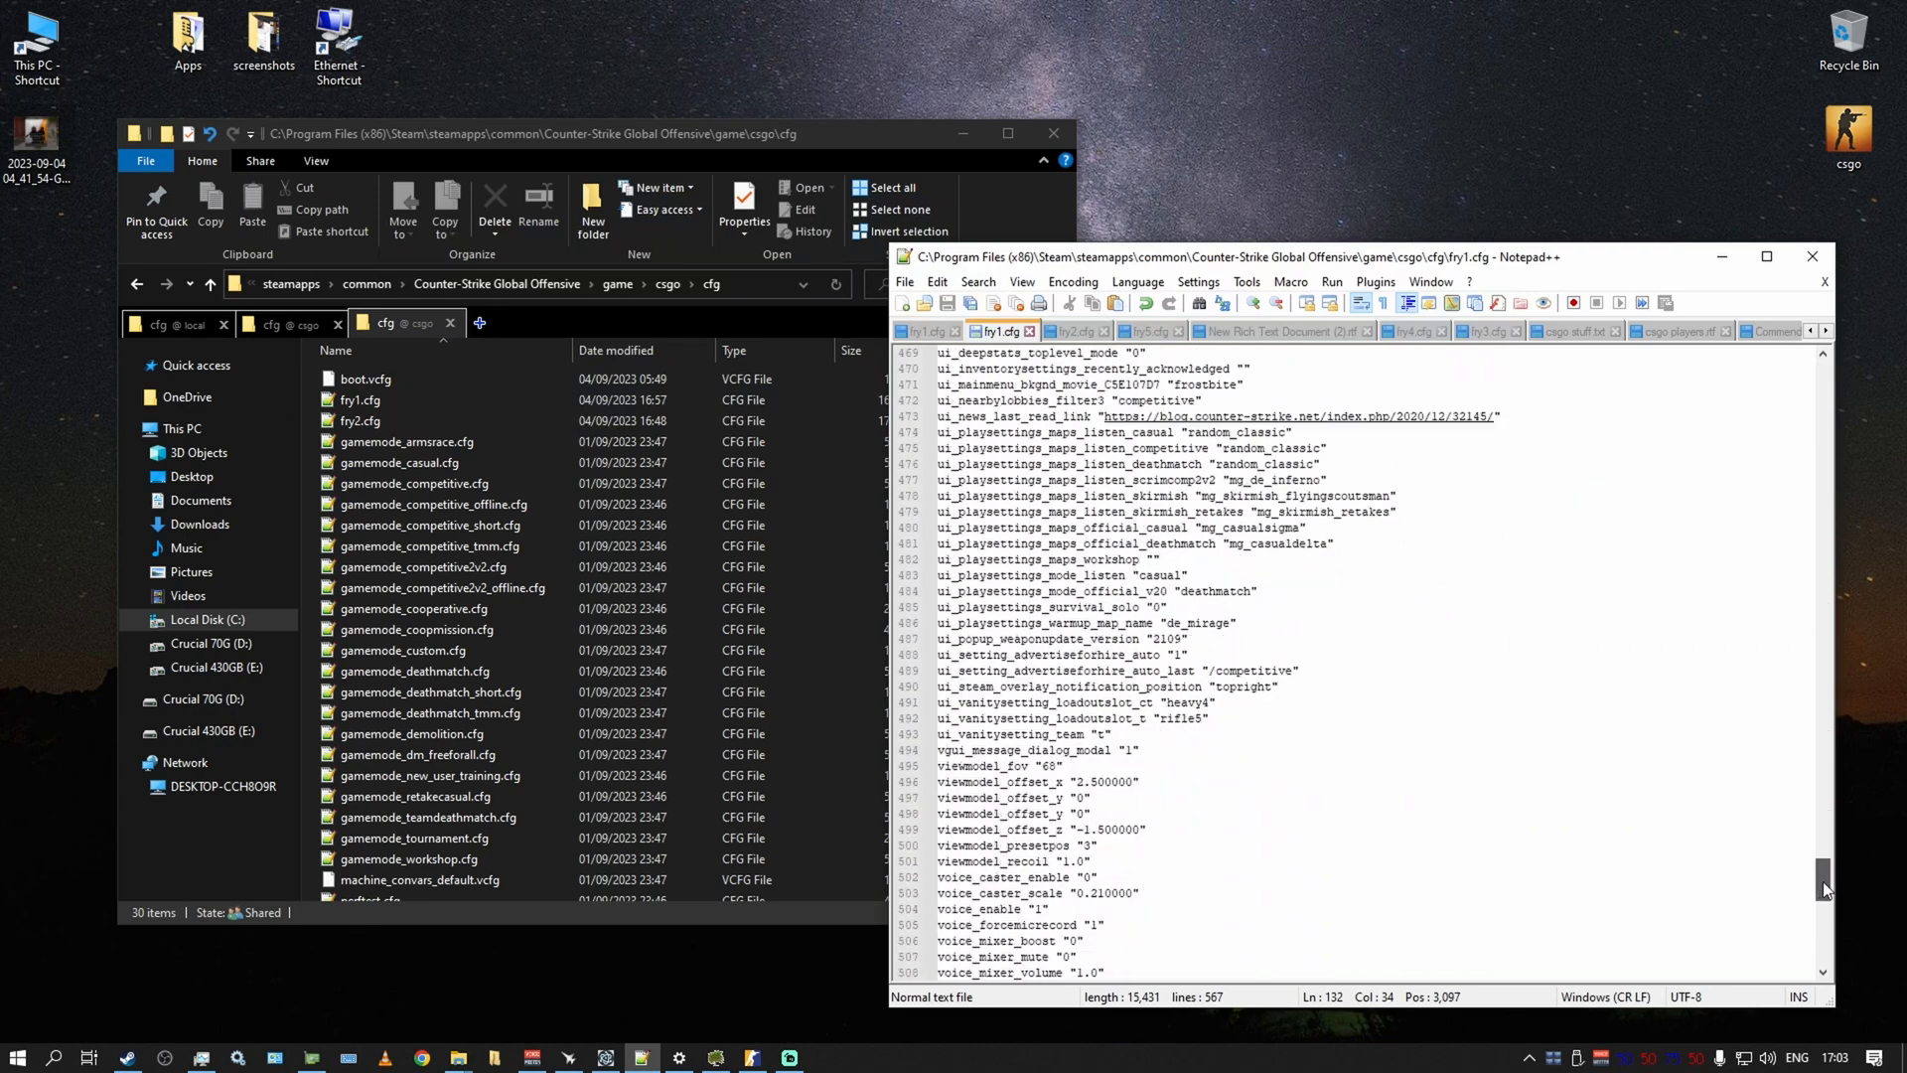
{"action": "scroll", "scroll_direction": "down", "scroll_amount": 3}
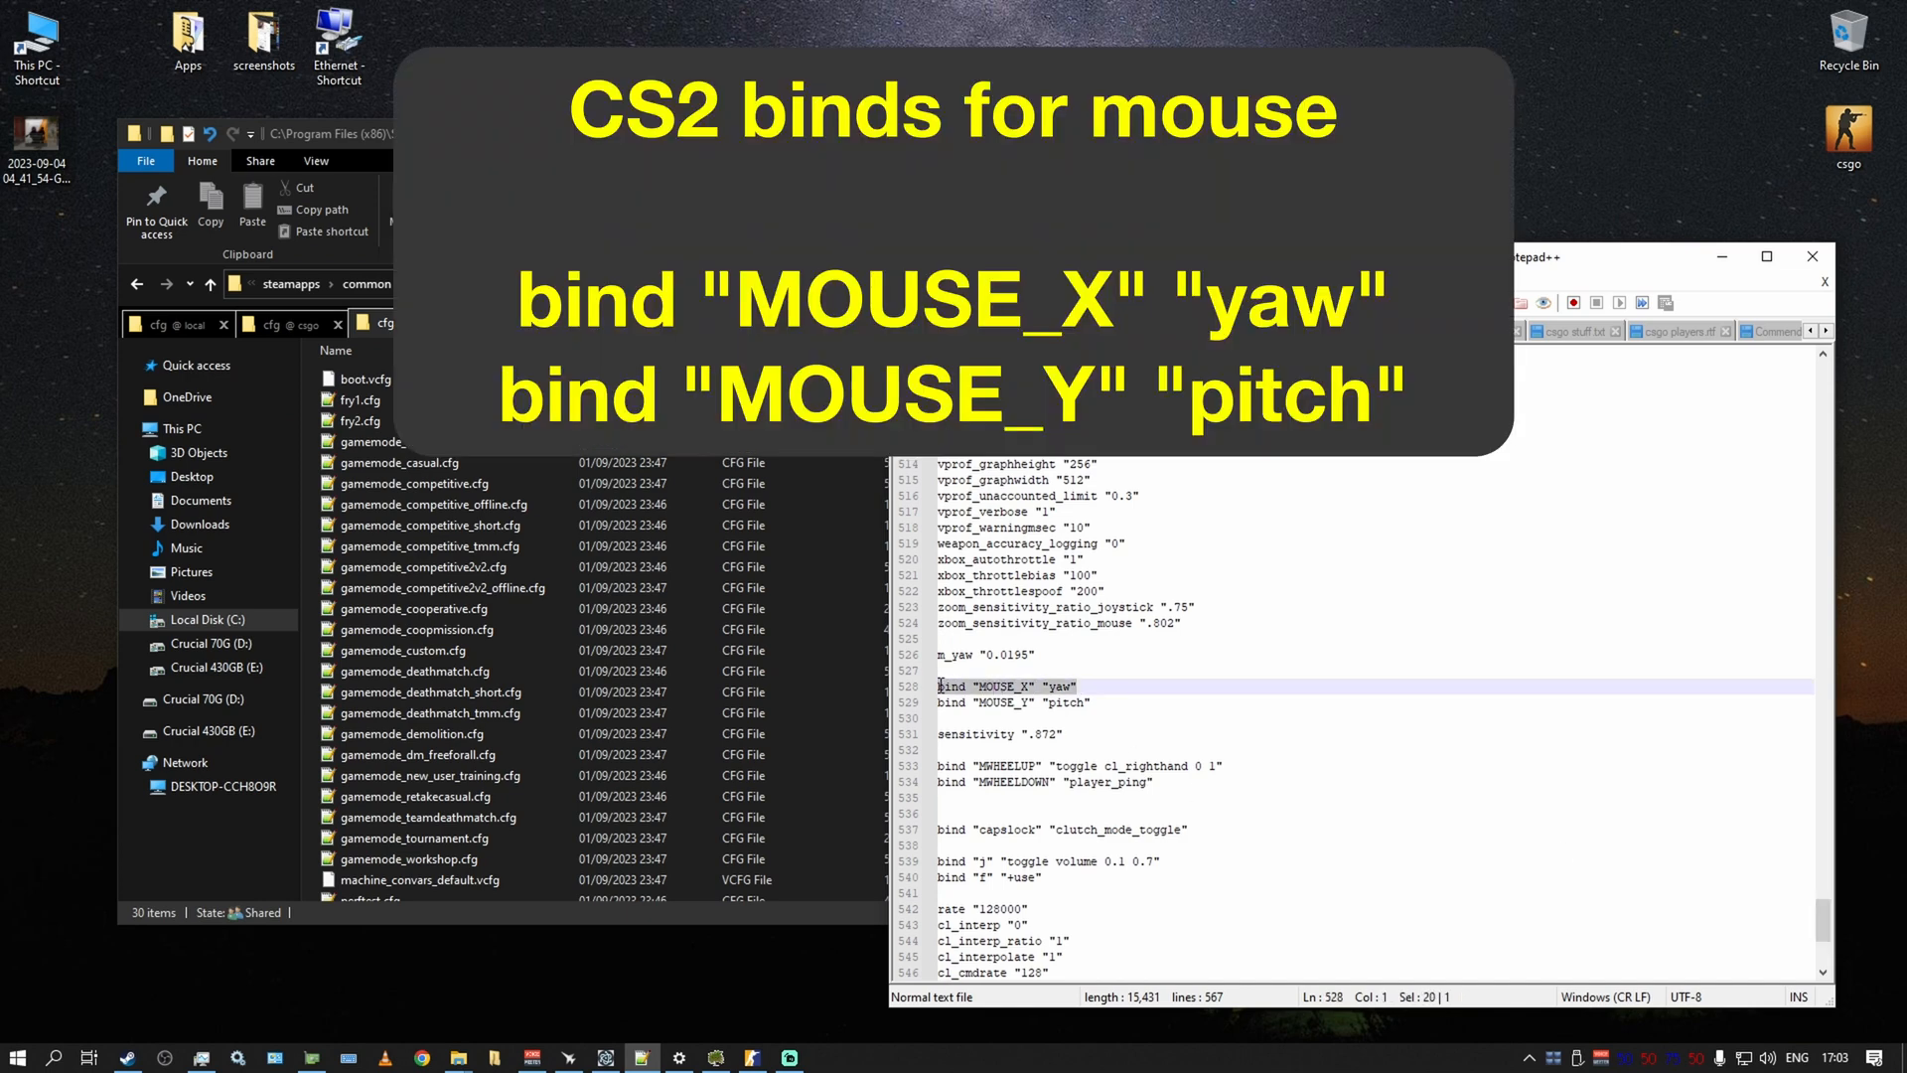
{"action": "left_click", "coordinate": [1075, 703]}
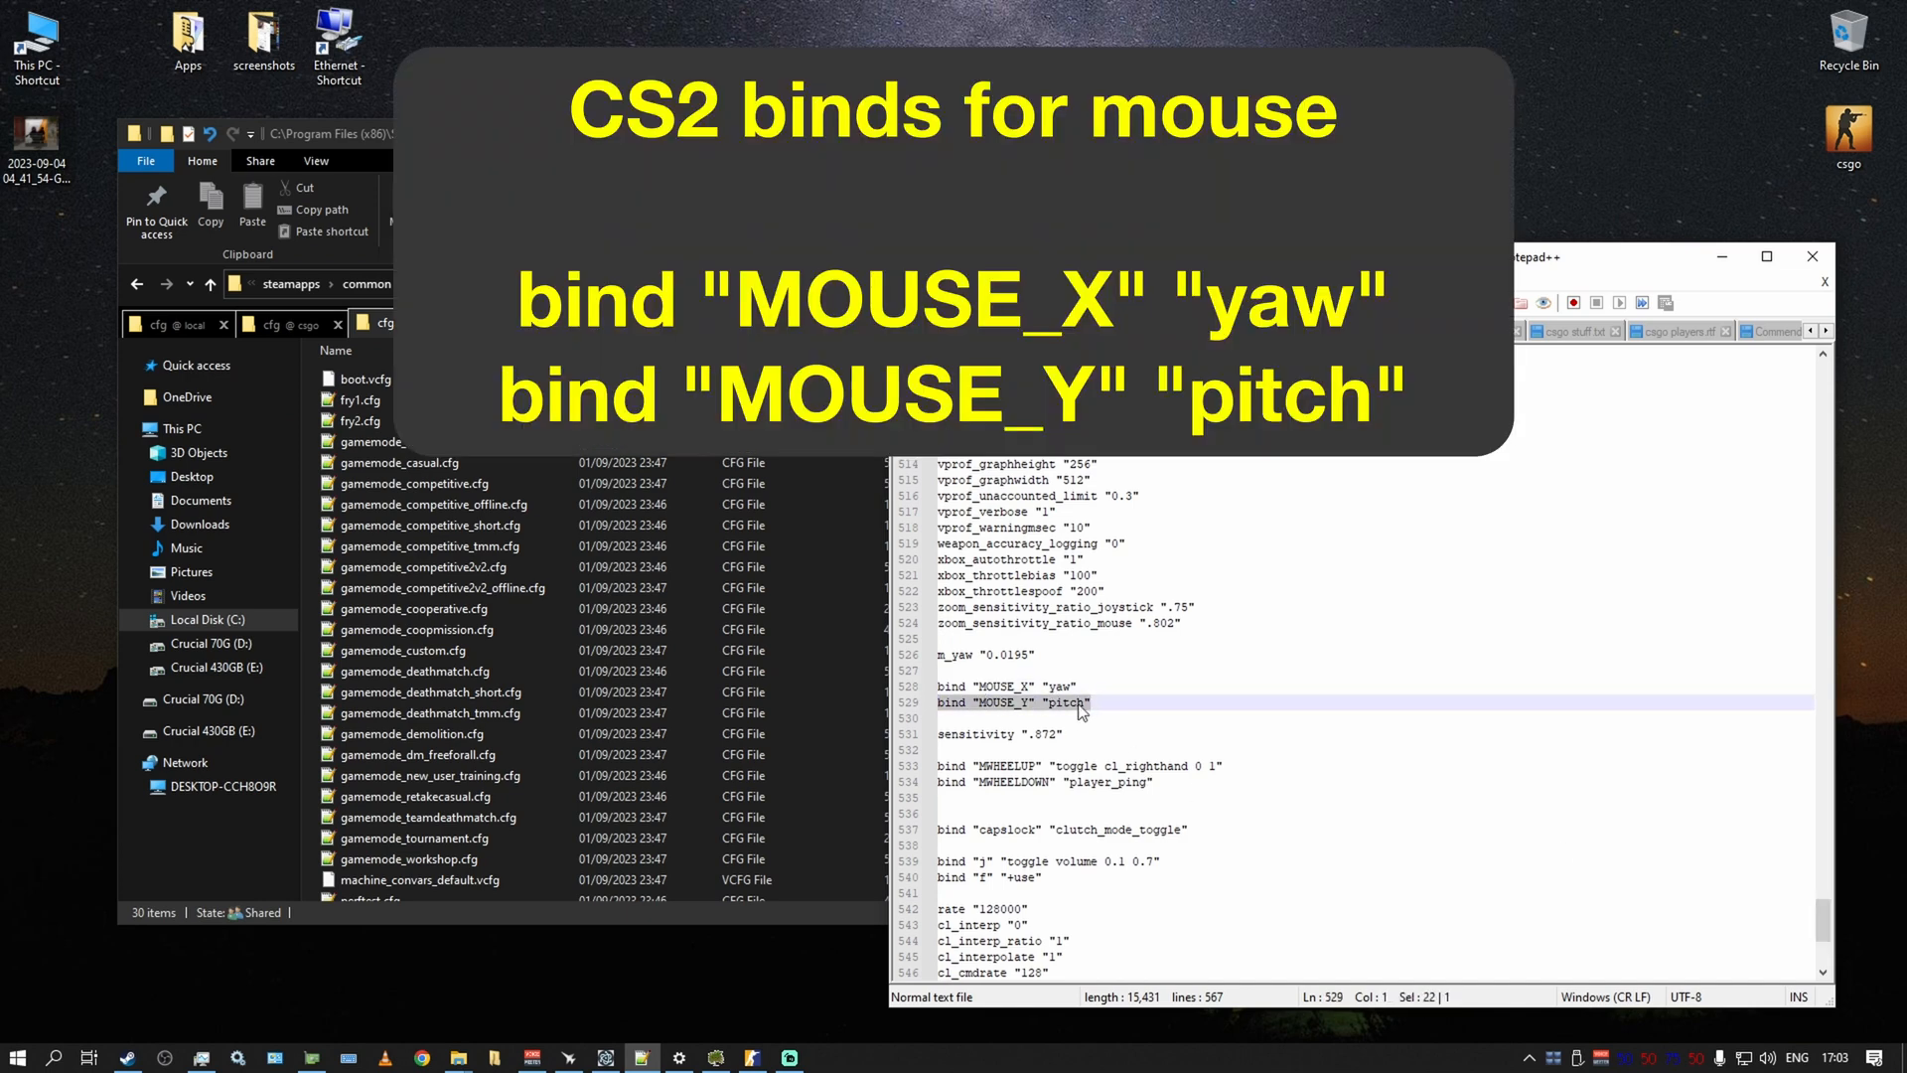